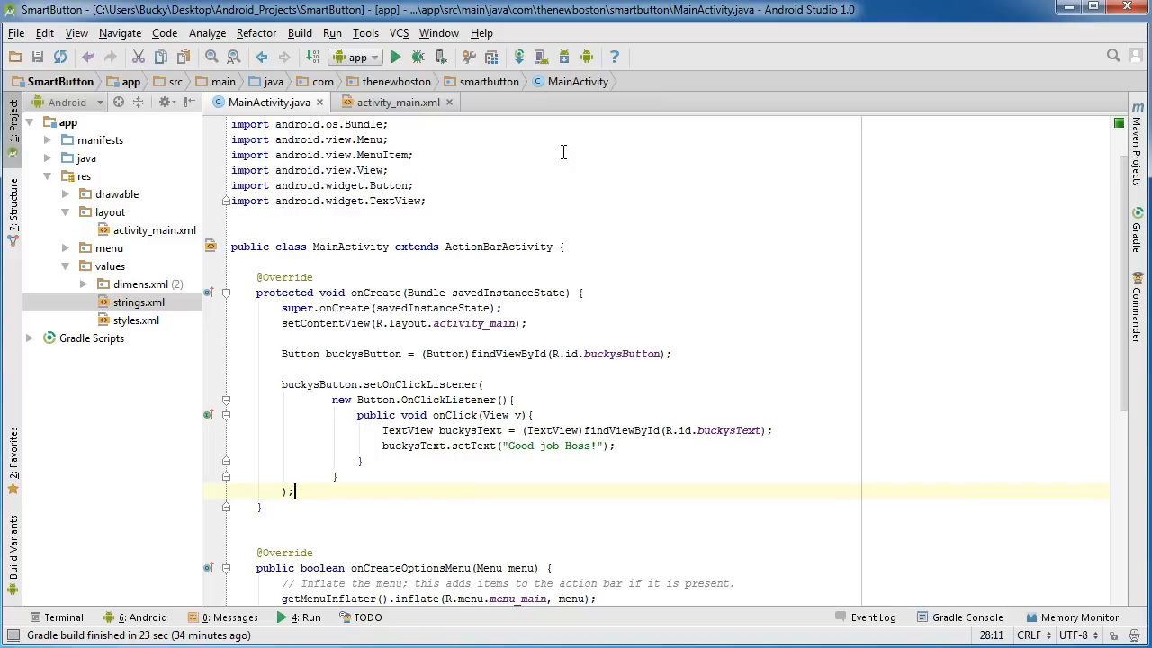
{"action": "mouse_move", "coordinate": [551, 180]}
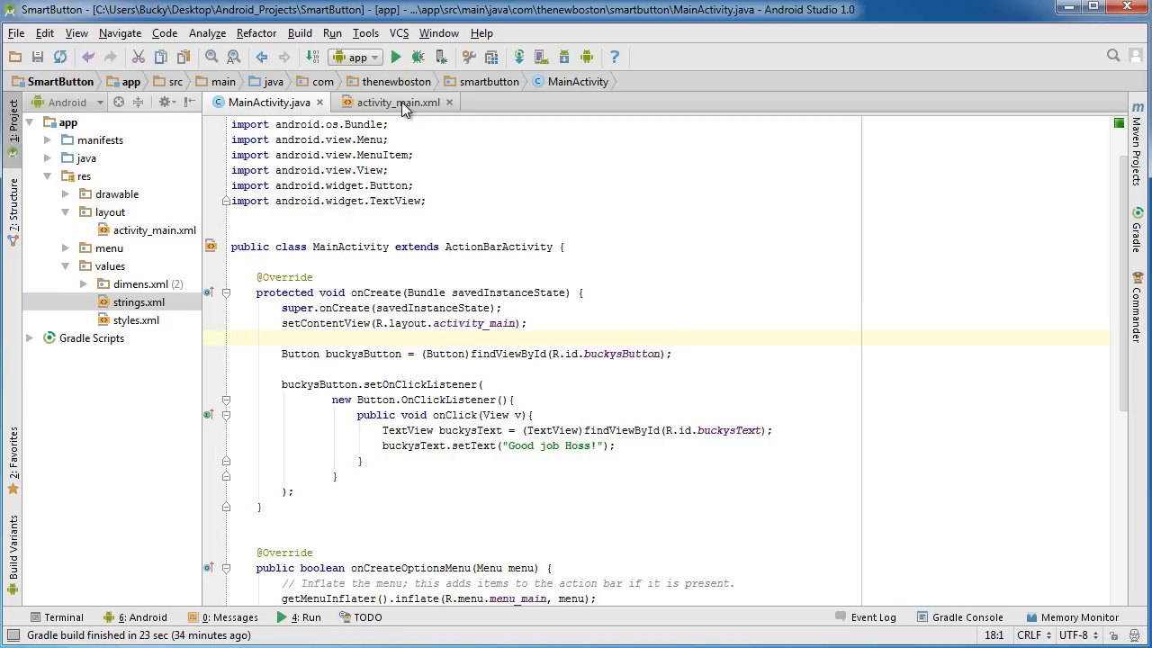
Step: Show the activity_main layout with the Hello text and CLICK ME BOSS button
{"action": "left_click", "coordinate": [394, 101]}
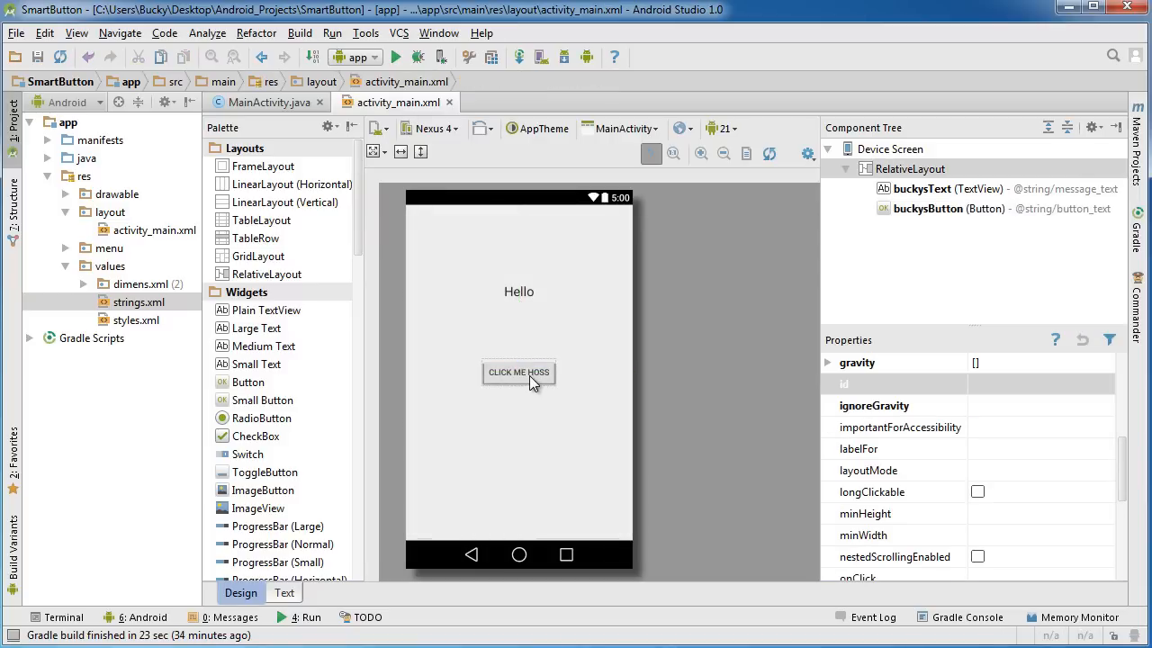
{"action": "mouse_move", "coordinate": [550, 385]}
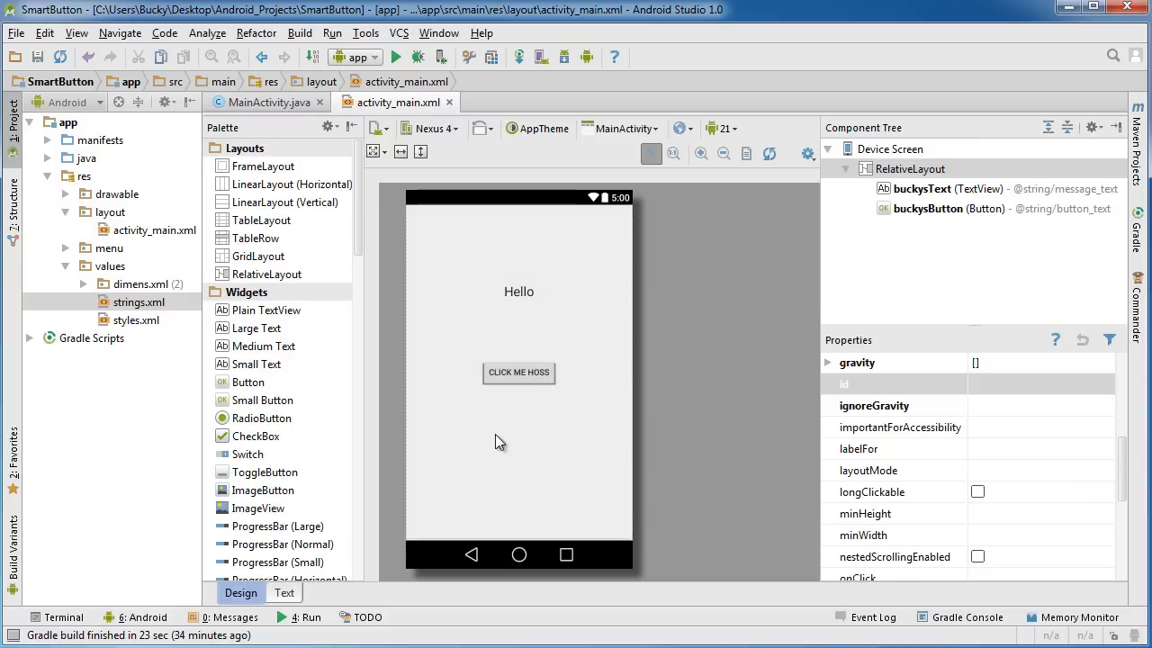
{"action": "mouse_move", "coordinate": [249, 106]}
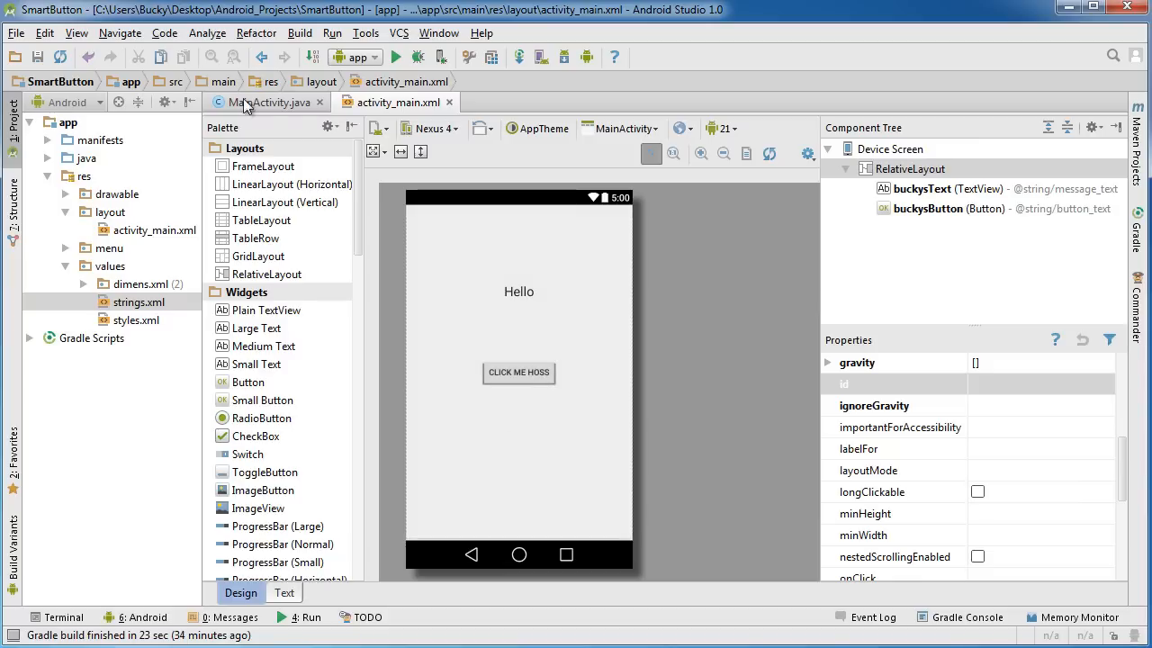
Step: Switch back to MainActivity.java showing the existing click listener
{"action": "left_click", "coordinate": [268, 100]}
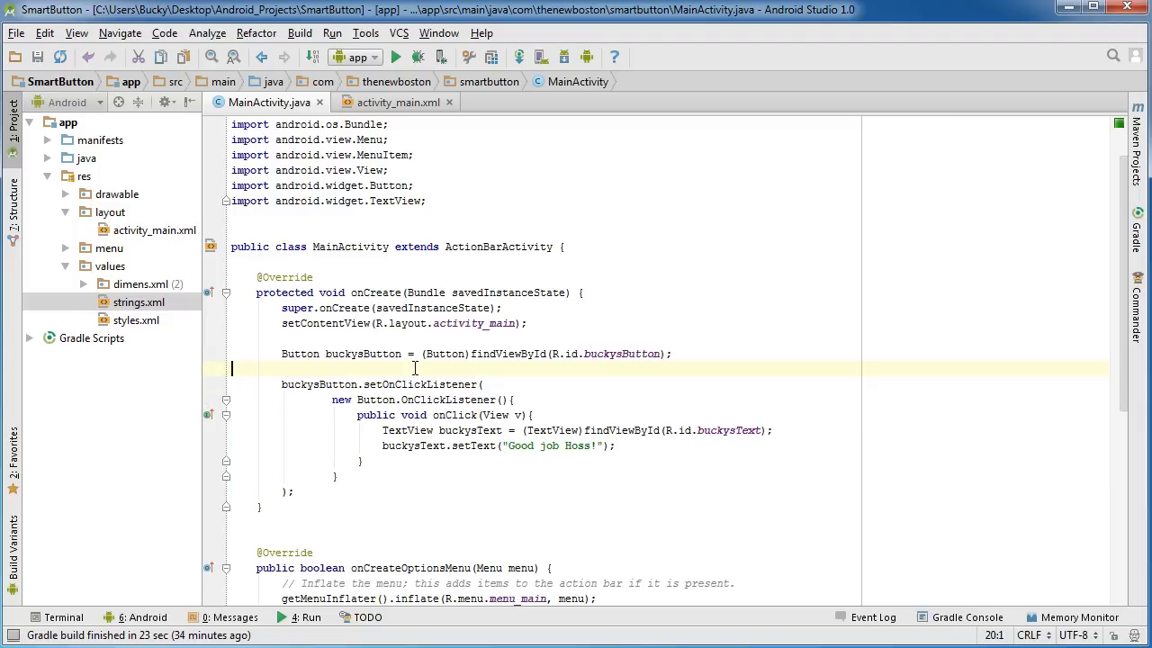
{"action": "mouse_move", "coordinate": [420, 383]}
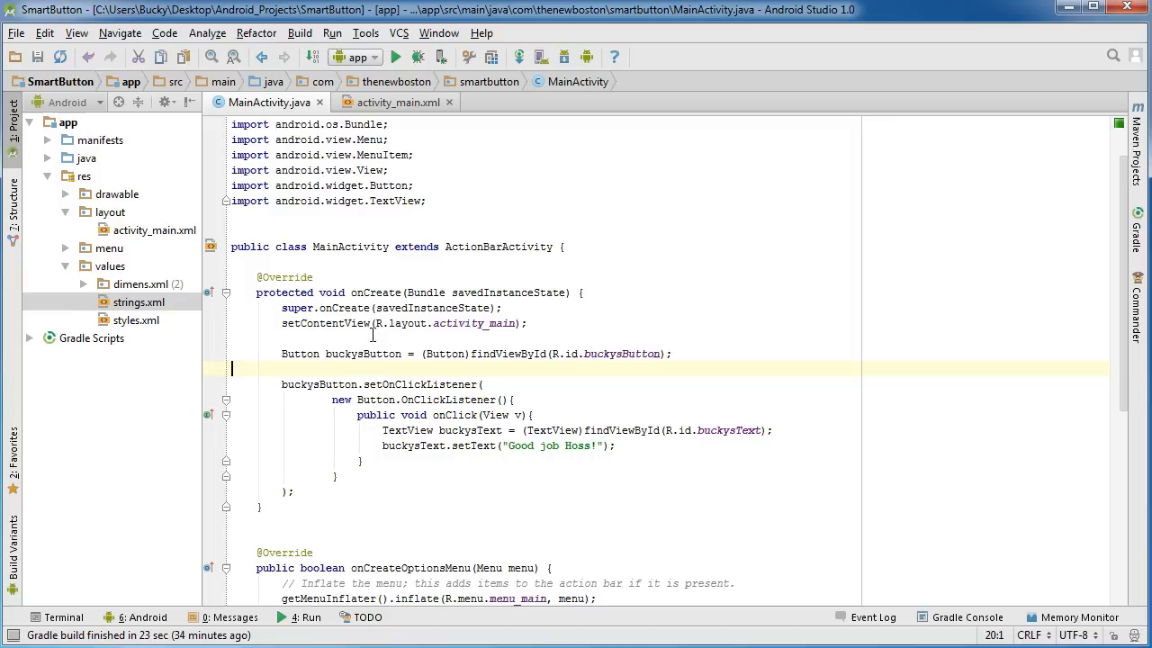
{"action": "mouse_move", "coordinate": [333, 500]}
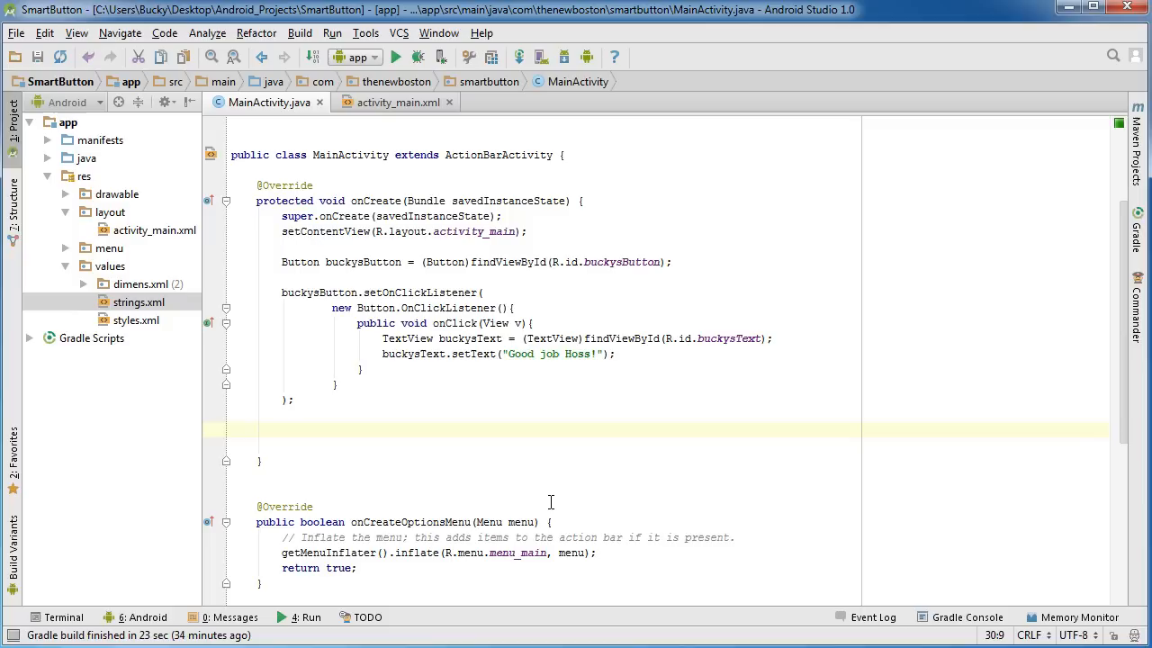
Step: Start a buckysButton.setOnLongClickListener( call below the click listener via autocomplete
{"action": "type", "text": "bucky"}
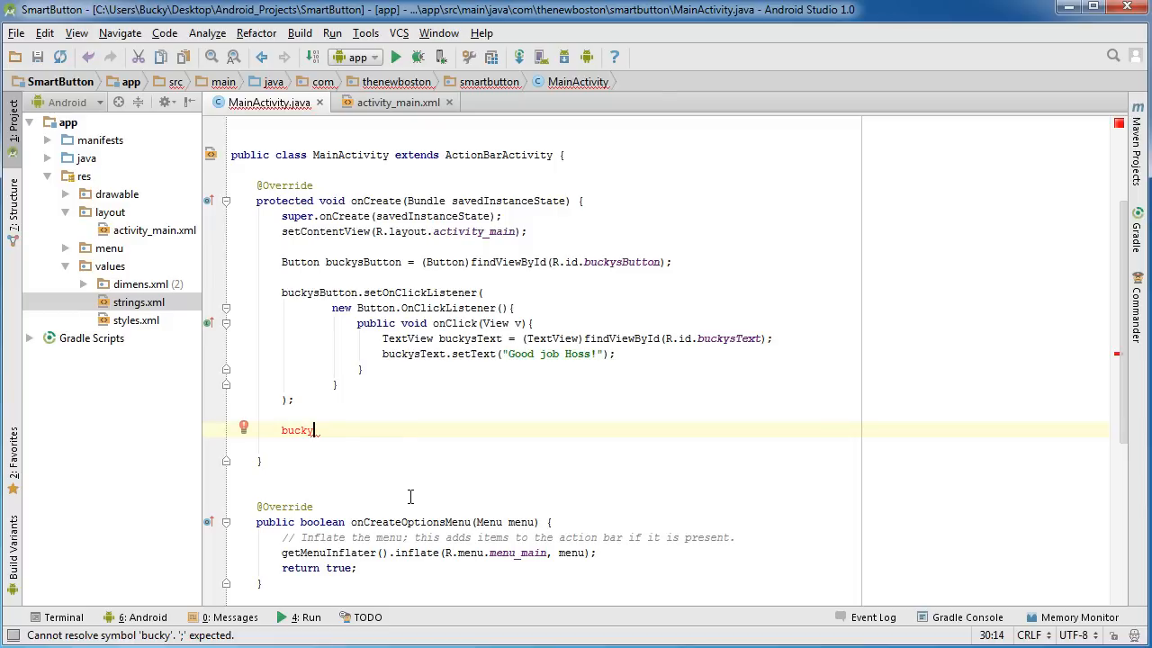
{"action": "type", "text": "Button"}
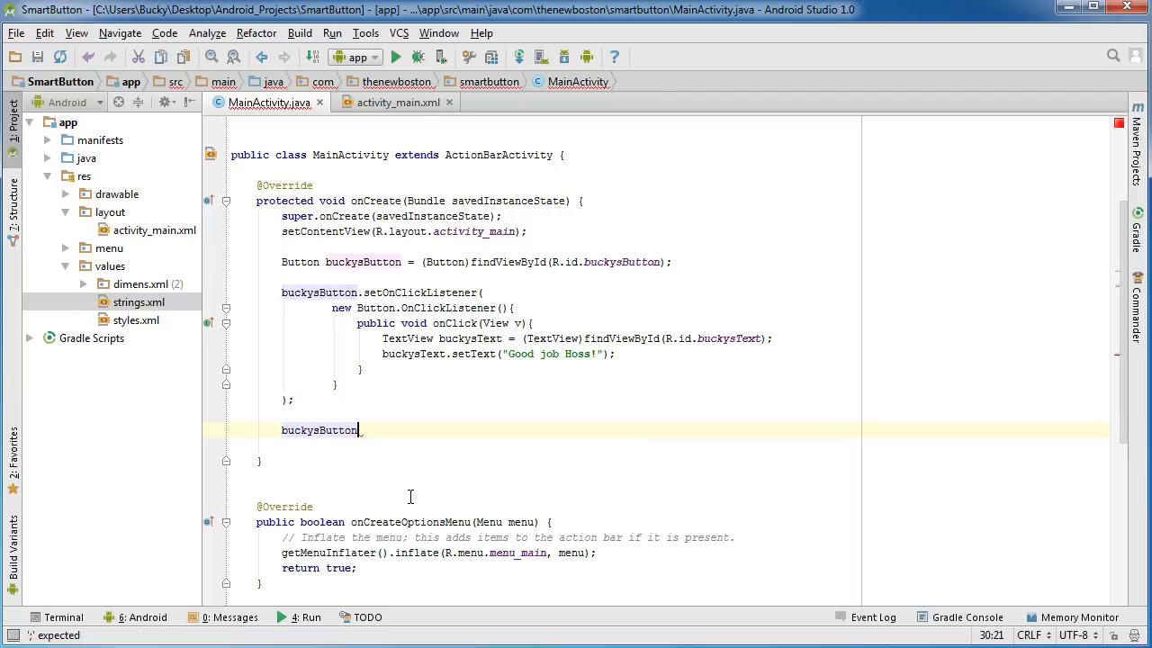
{"action": "type", "text": ".on"}
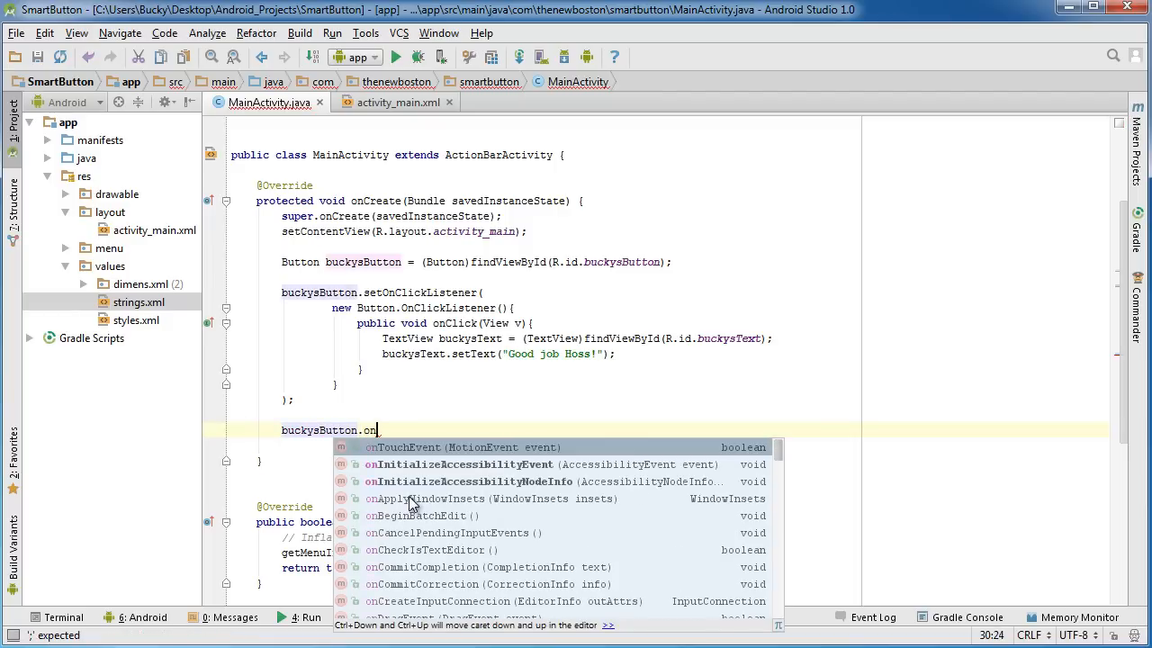
{"action": "type", "text": "set"}
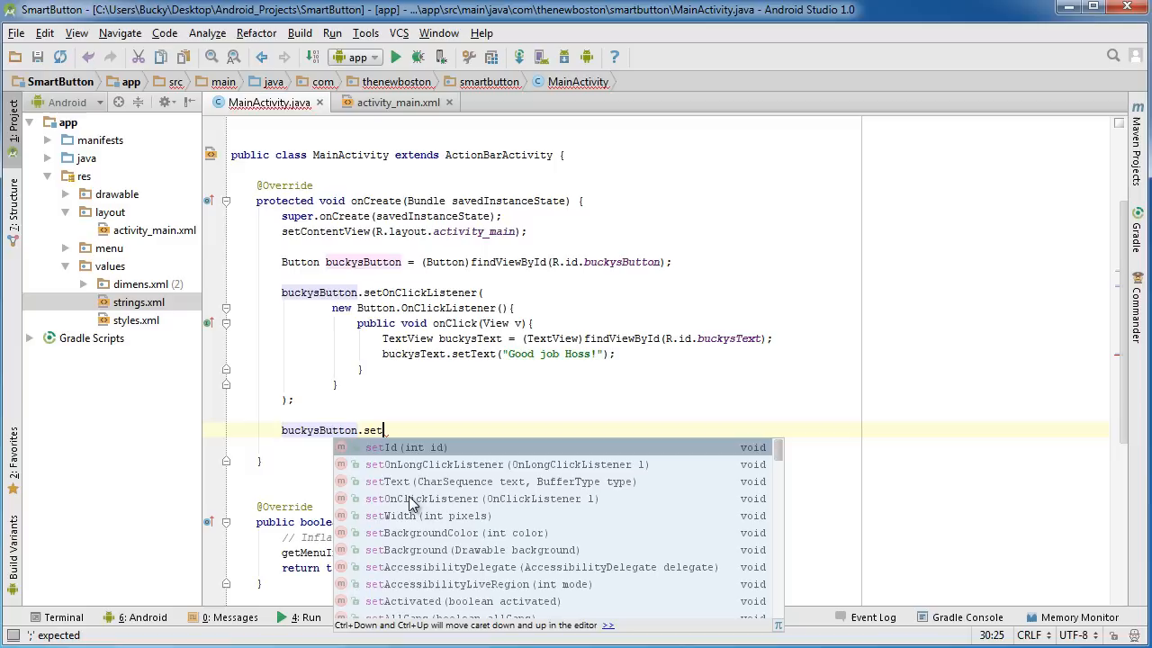
{"action": "key", "text": "Down"}
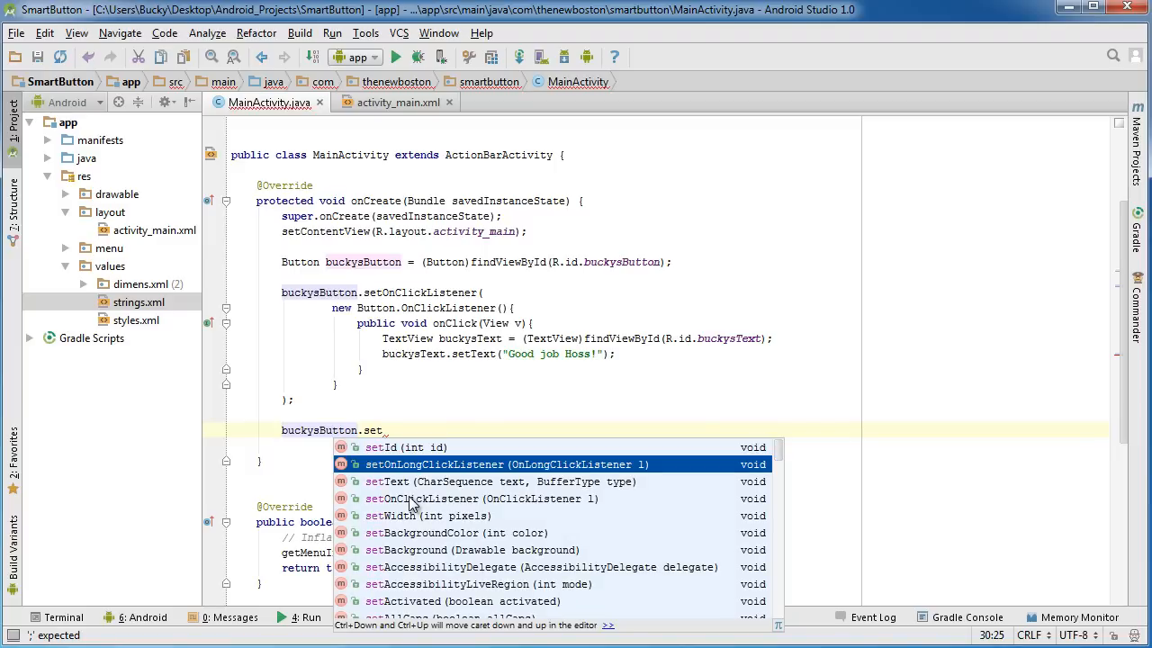
{"action": "left_click", "coordinate": [436, 464]}
{"action": "type", "text": "new"}
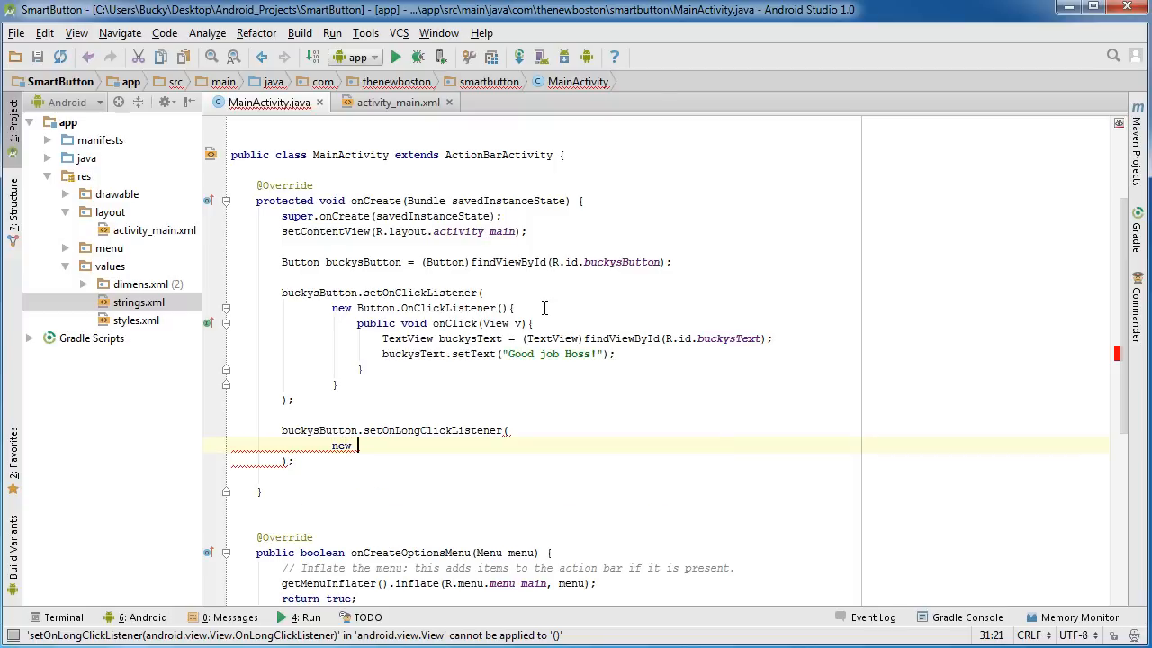
Step: Pass a new Button.OnLongClickListener(){ } with an empty body into the call
{"action": "type", "text": "Button."}
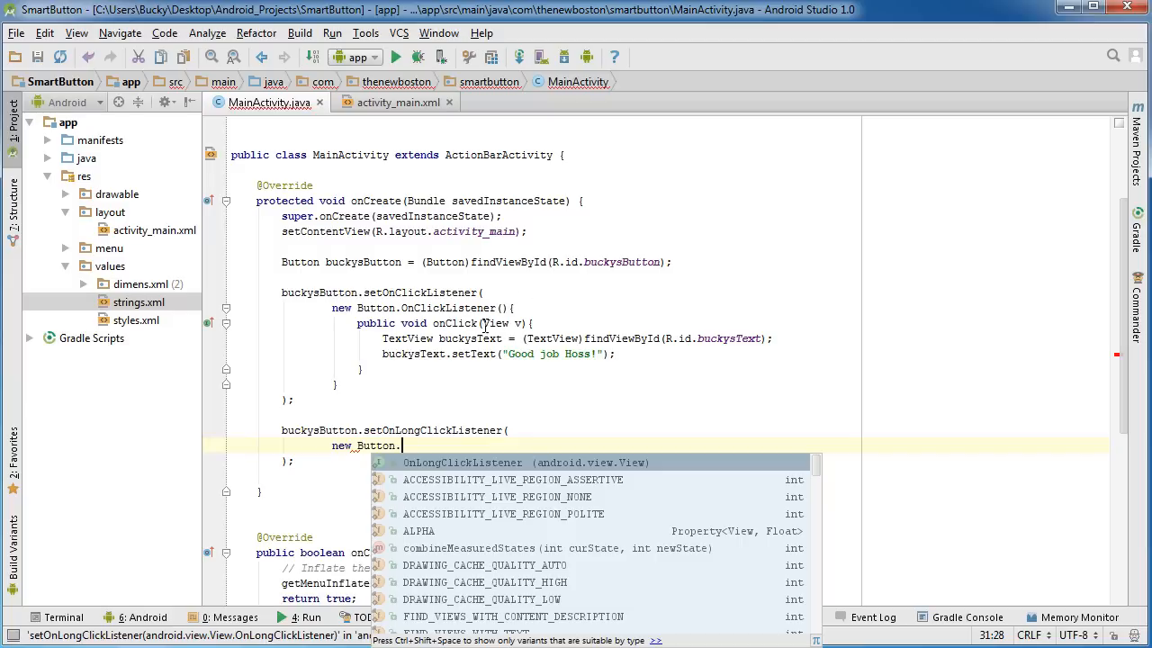
{"action": "key", "text": "Enter"}
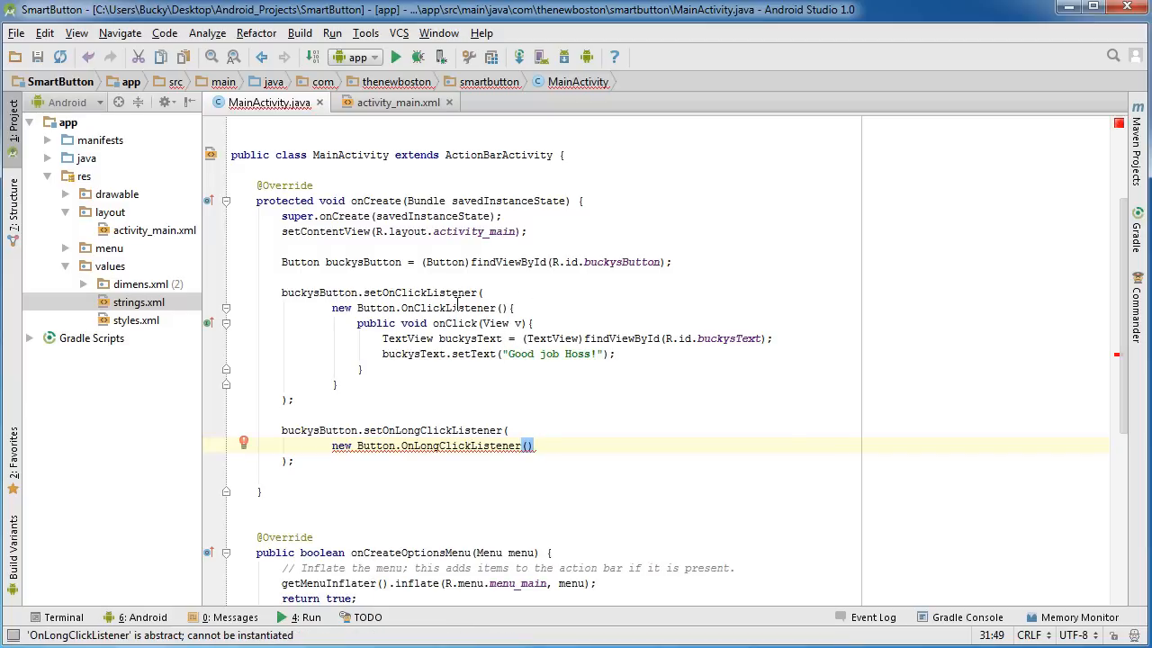
{"action": "mouse_move", "coordinate": [561, 414]}
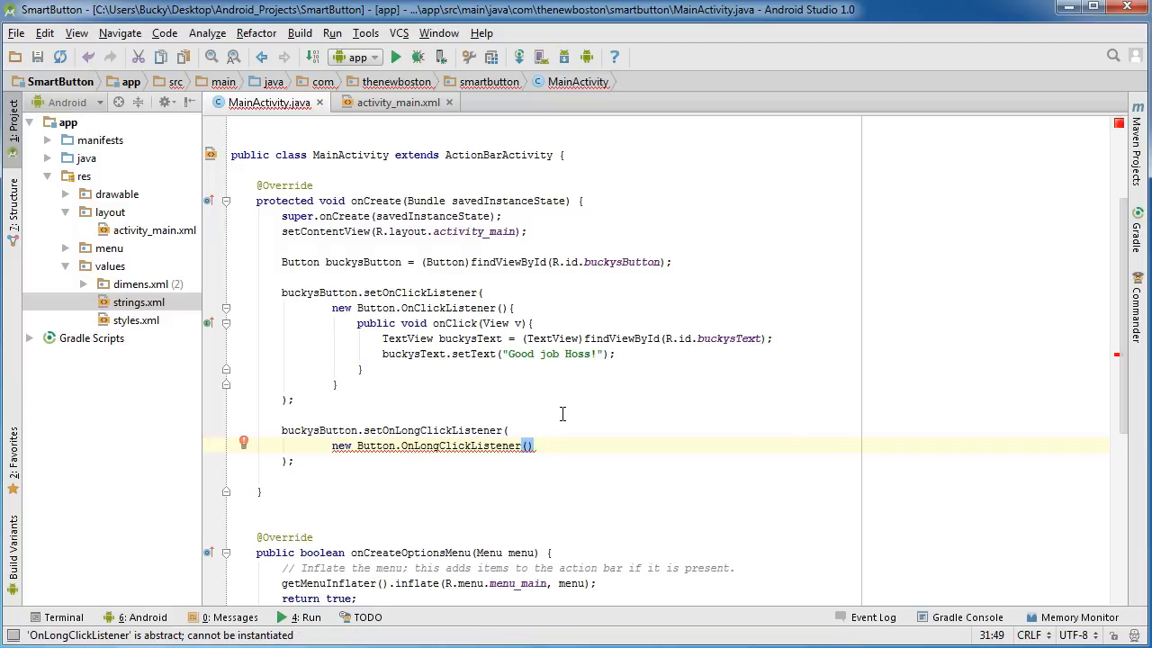
{"action": "type", "text": "{"}
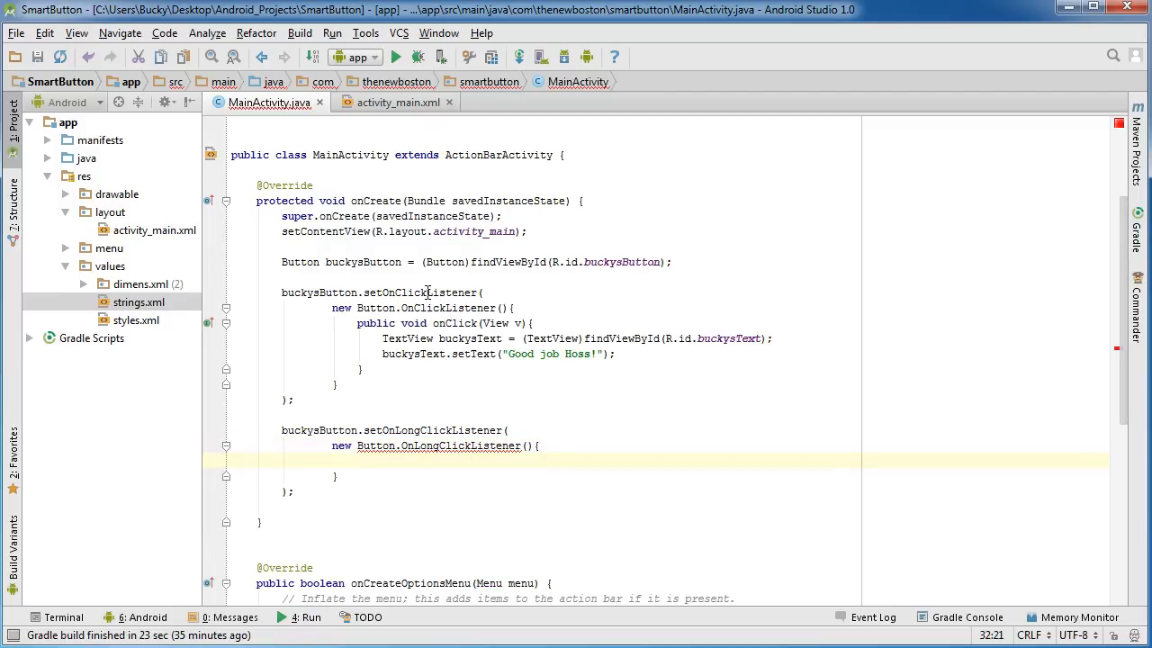
{"action": "double_click", "coordinate": [425, 292]}
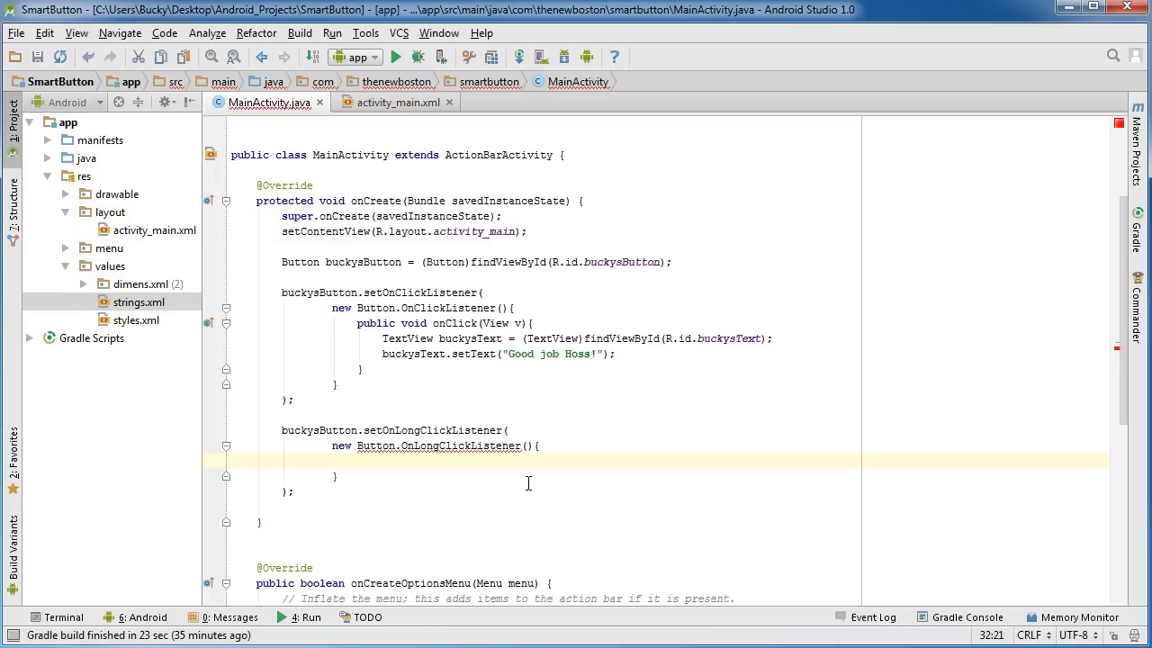
Step: Declare public boolean onLongClick(View v) inside the long-click listener
{"action": "type", "text": "public"}
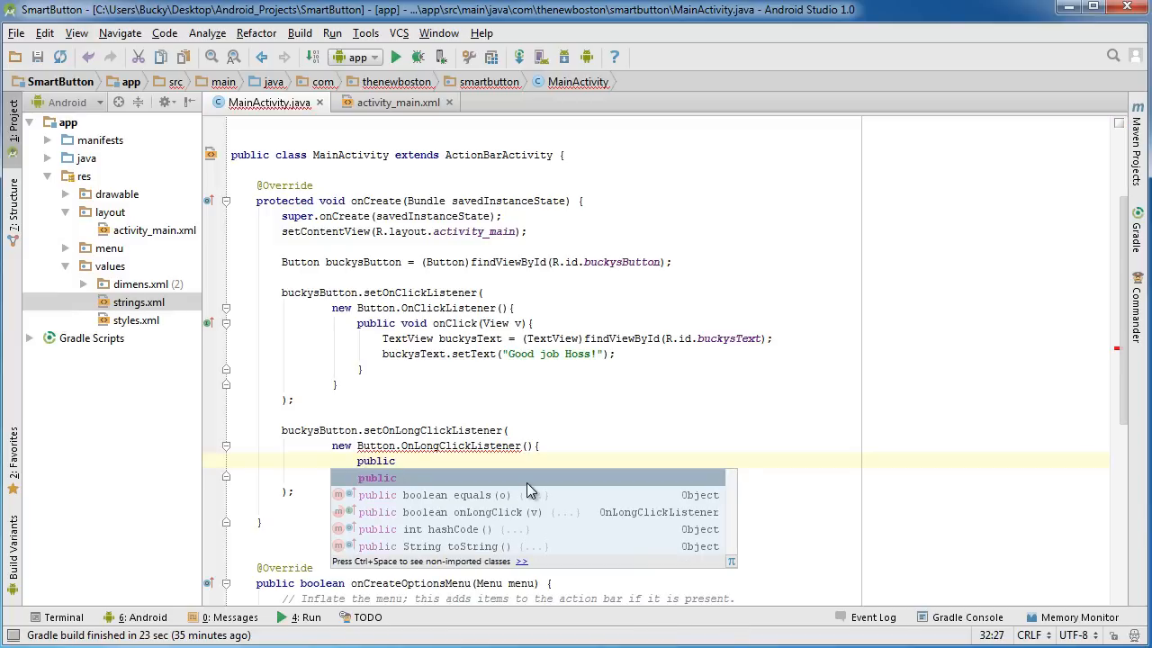
{"action": "type", "text": "v"}
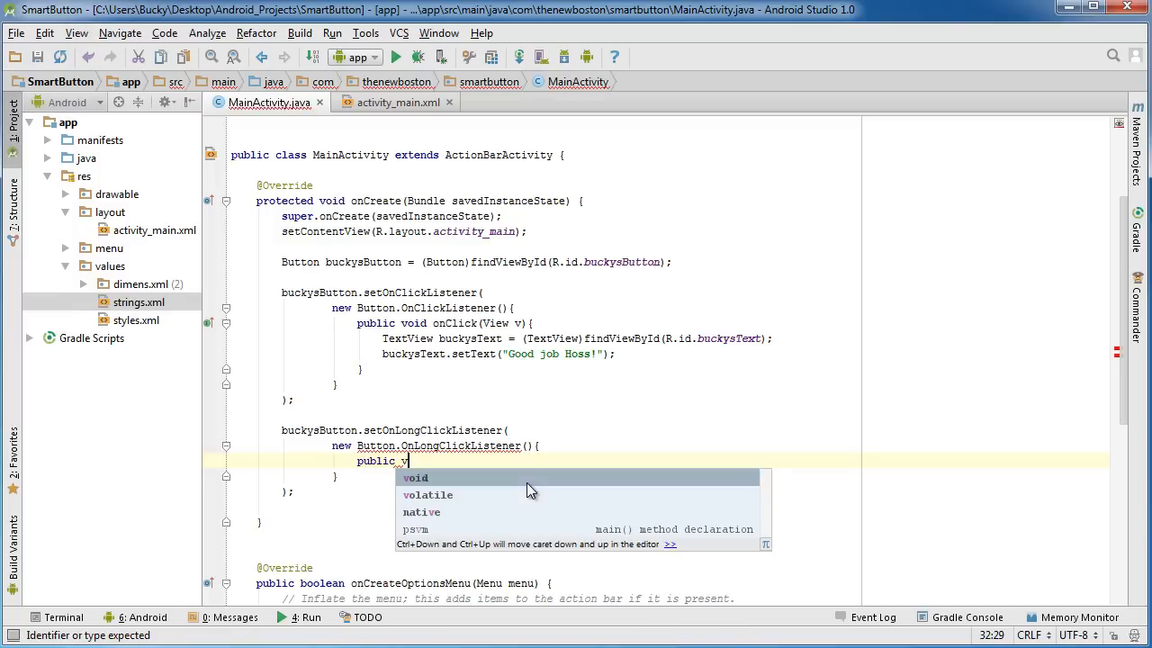
{"action": "type", "text": "boolean"}
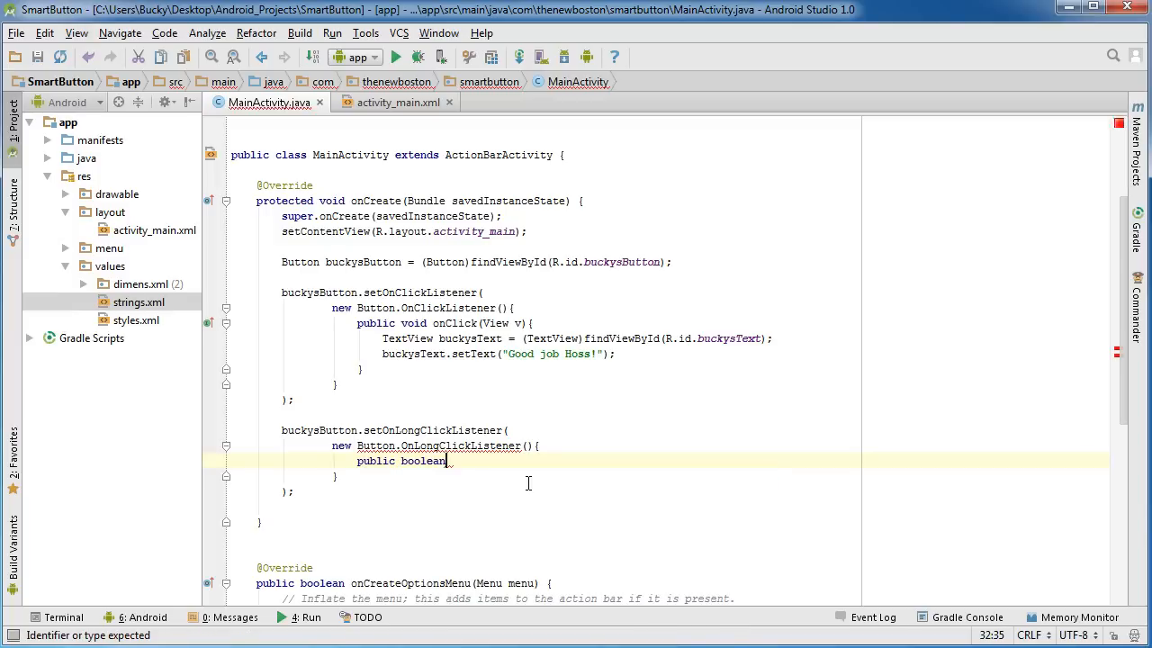
{"action": "type", "text": "onLon"}
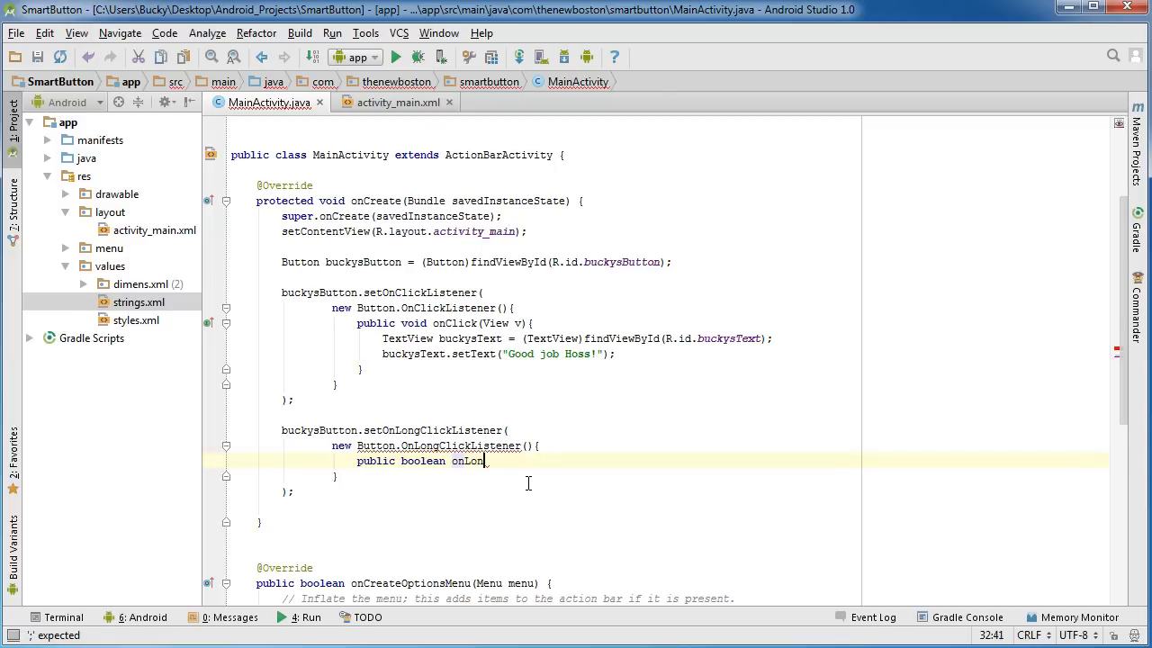
{"action": "type", "text": "gClick"}
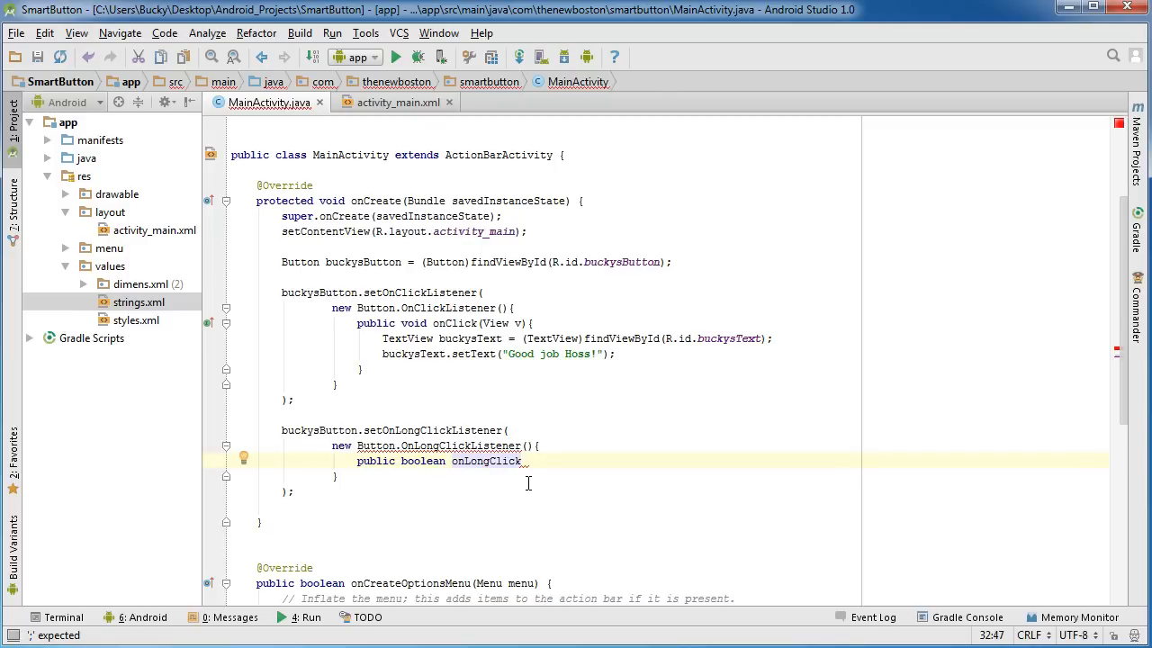
{"action": "type", "text": "(View v){"}
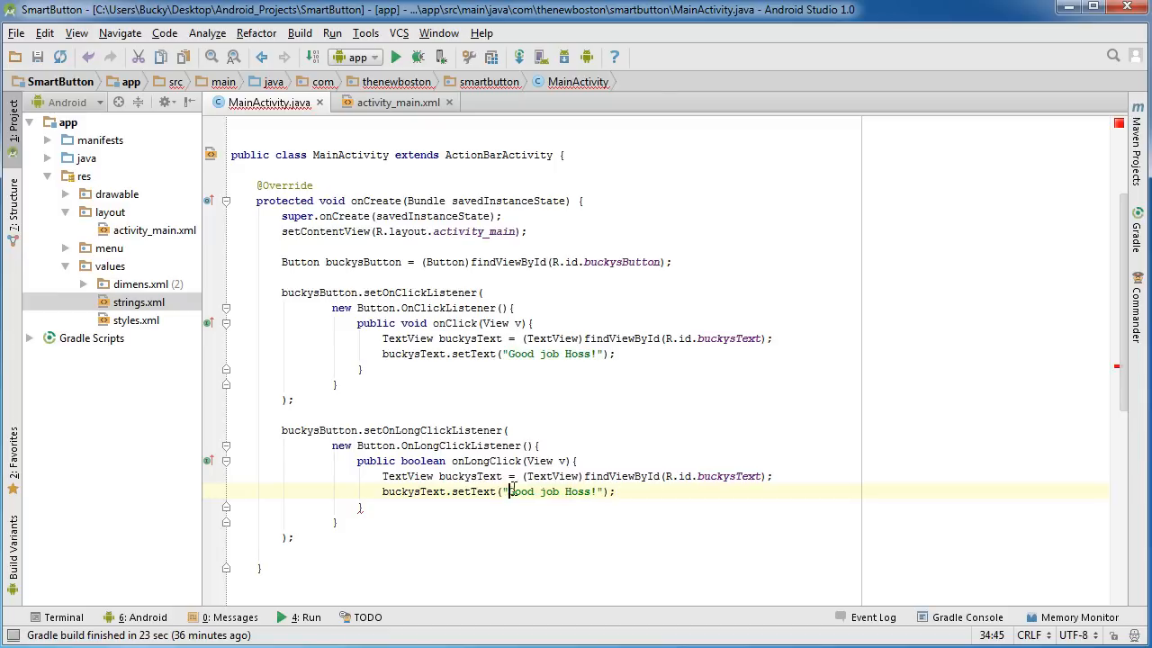
Step: Rewrite the onLongClick setText message to "Holy carp, that was a long one!"
{"action": "double_click", "coordinate": [551, 492]}
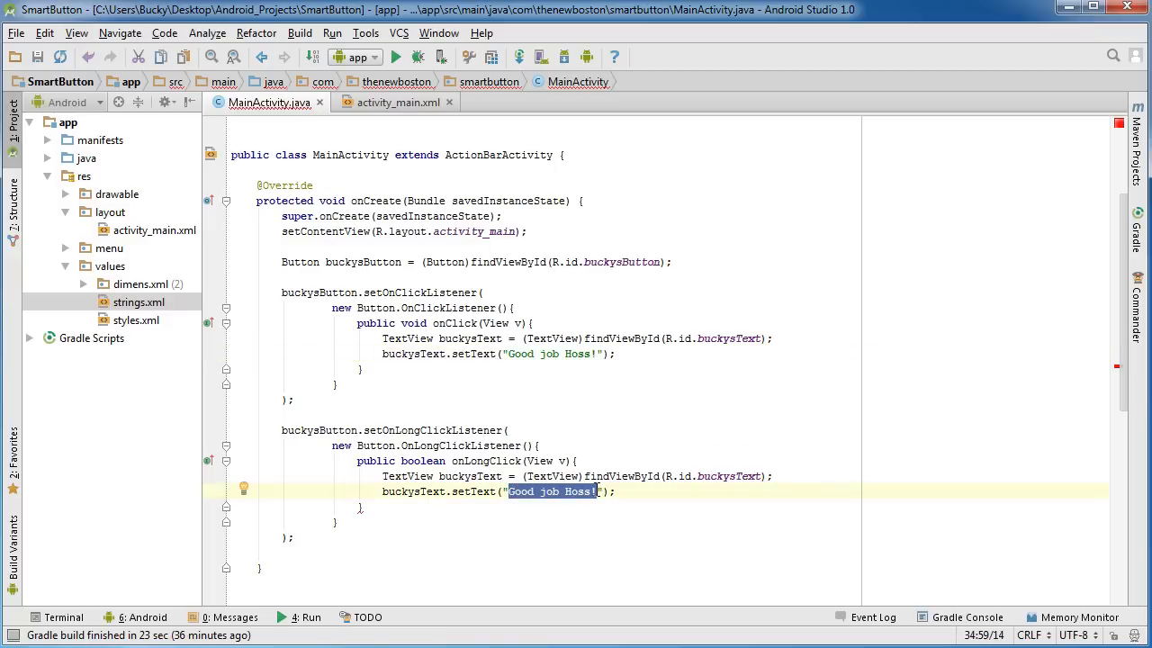
{"action": "type", "text": "Holy carp, that was a long one"}
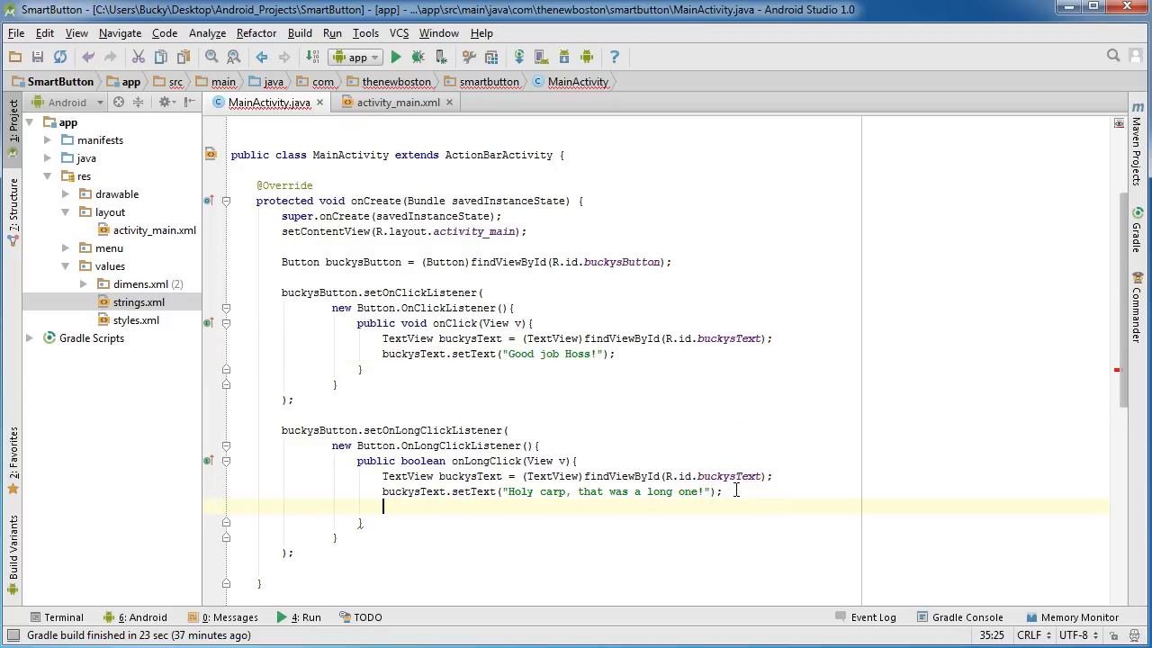
Step: End onLongClick with return true; after the setText call
{"action": "type", "text": "return t"}
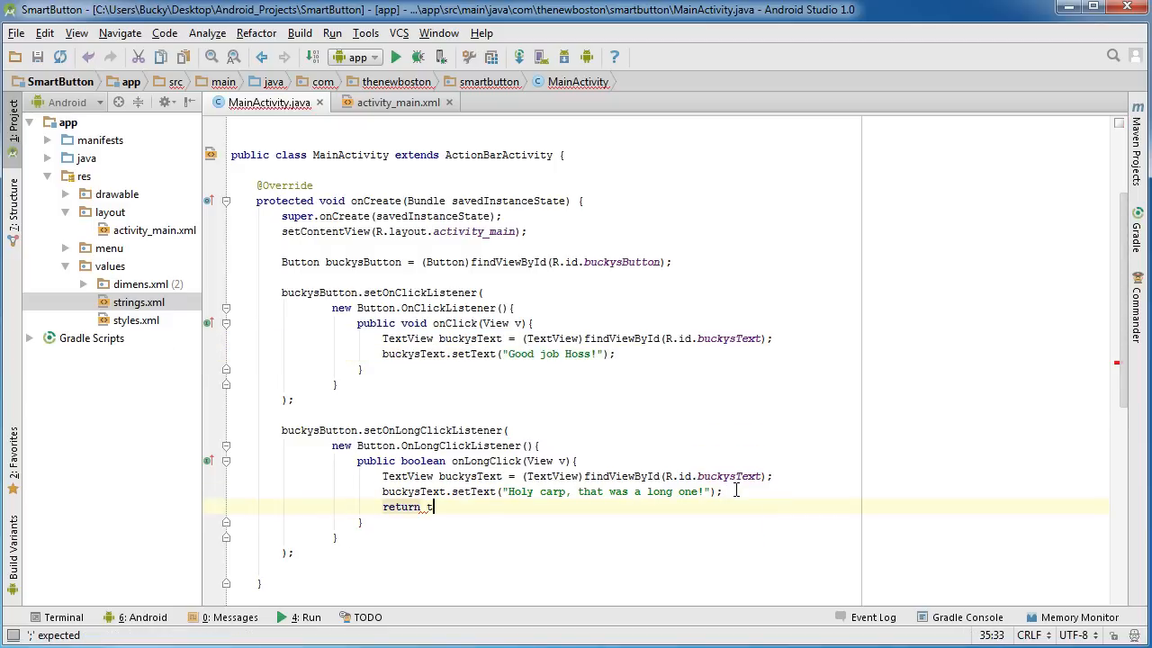
{"action": "type", "text": "rue;"}
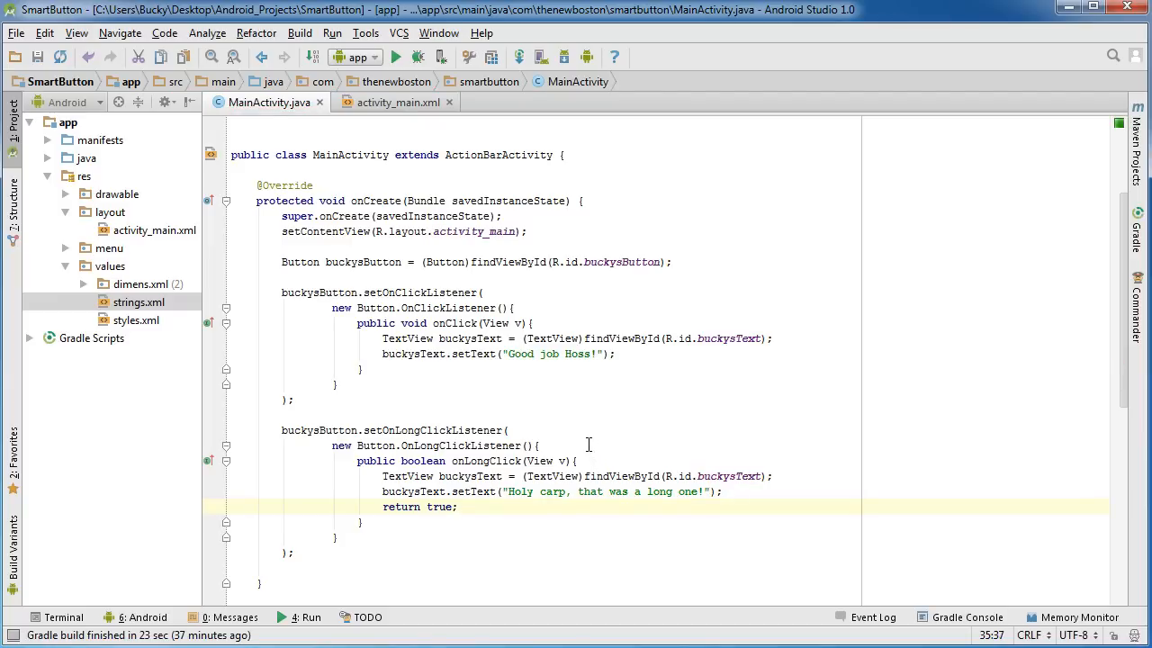
{"action": "left_click", "coordinate": [506, 429]}
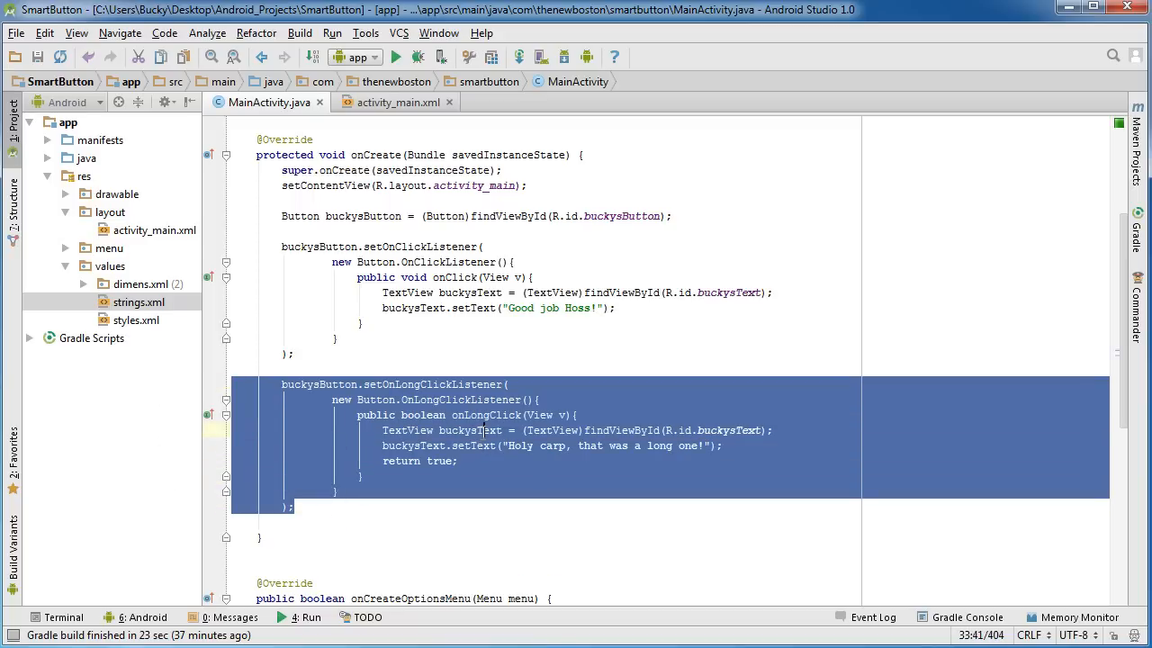
{"action": "left_click", "coordinate": [468, 461]}
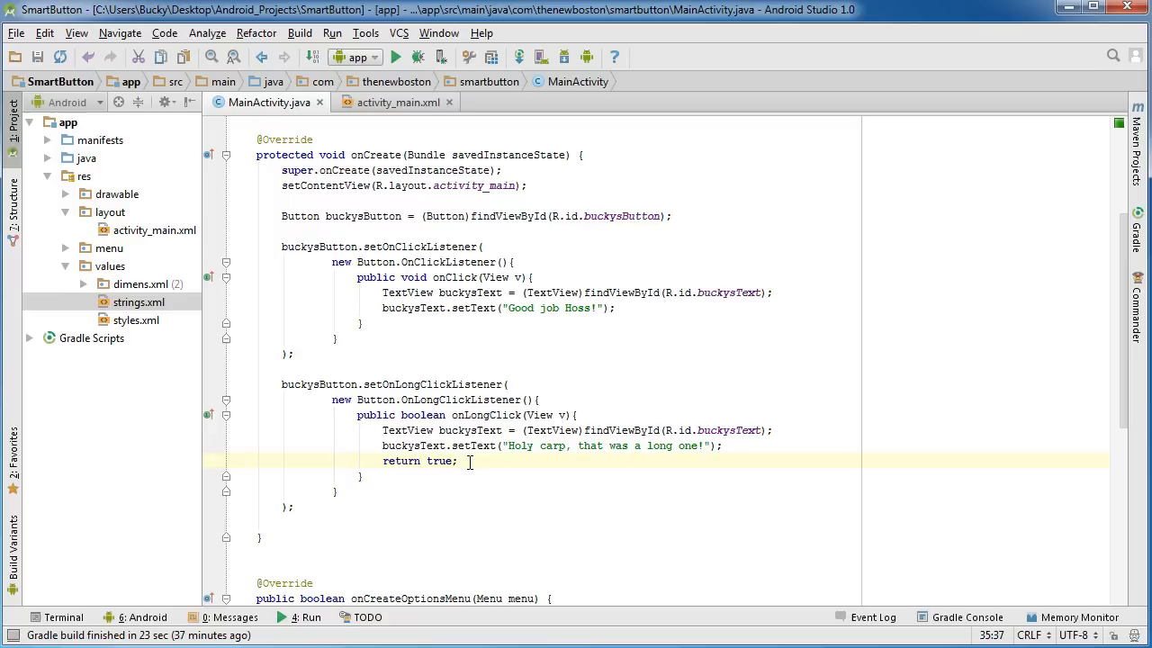
{"action": "left_click_drag", "start_coordinate": [382, 446], "coordinate": [460, 461]}
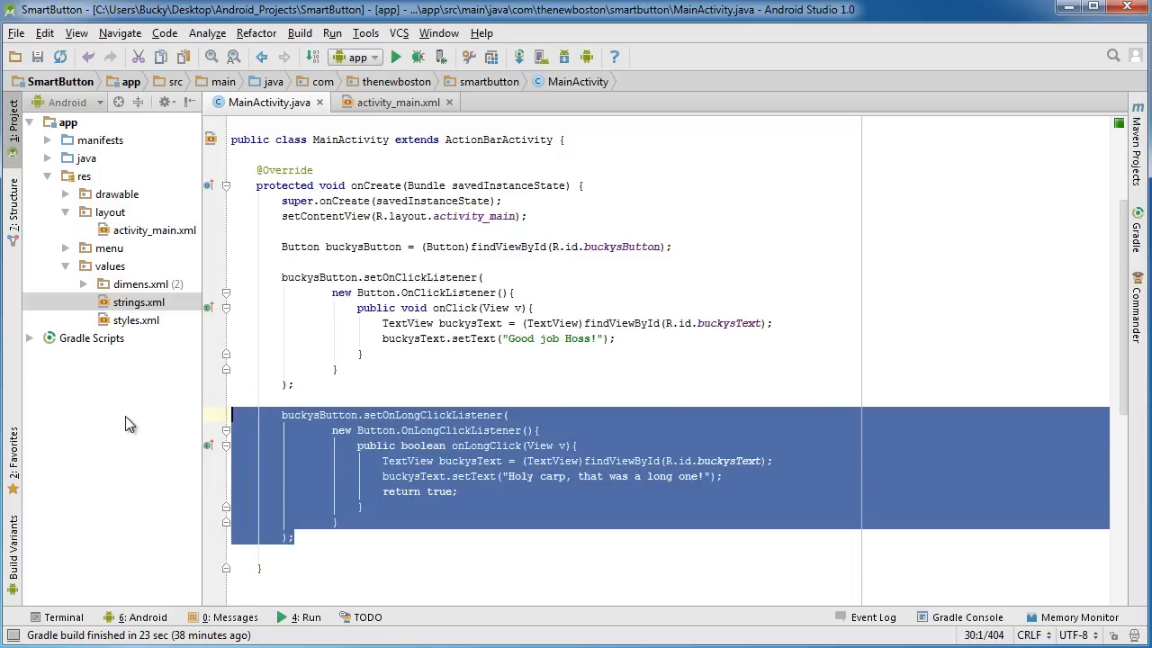
{"action": "left_click", "coordinate": [288, 389]}
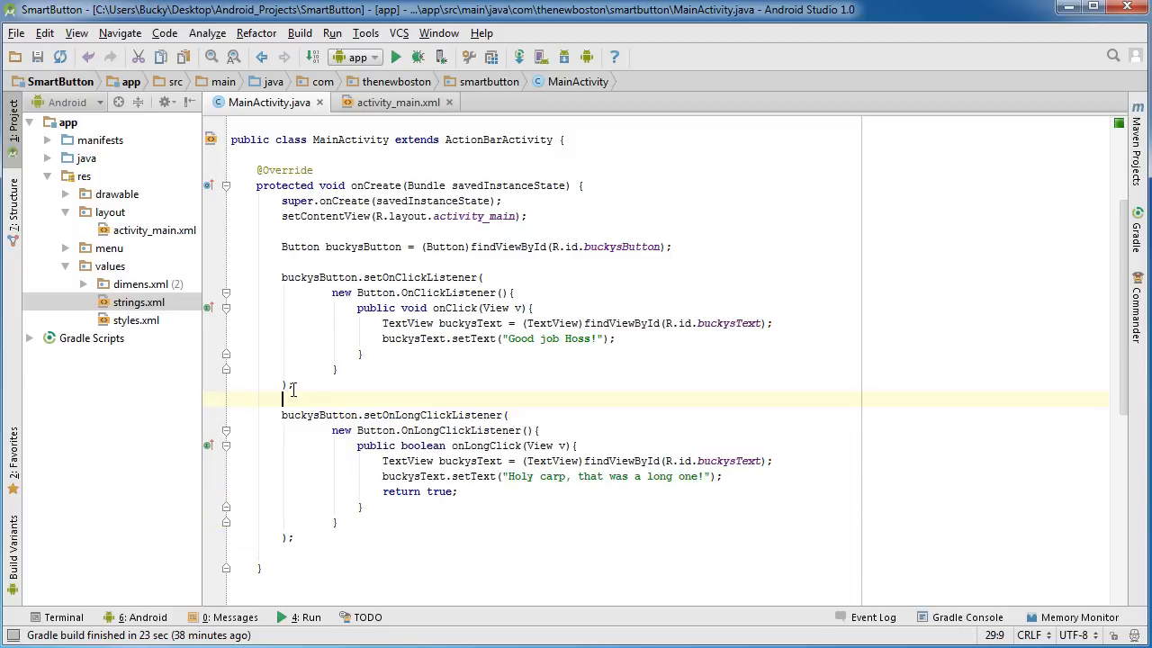
{"action": "left_click_drag", "start_coordinate": [281, 277], "coordinate": [293, 385]}
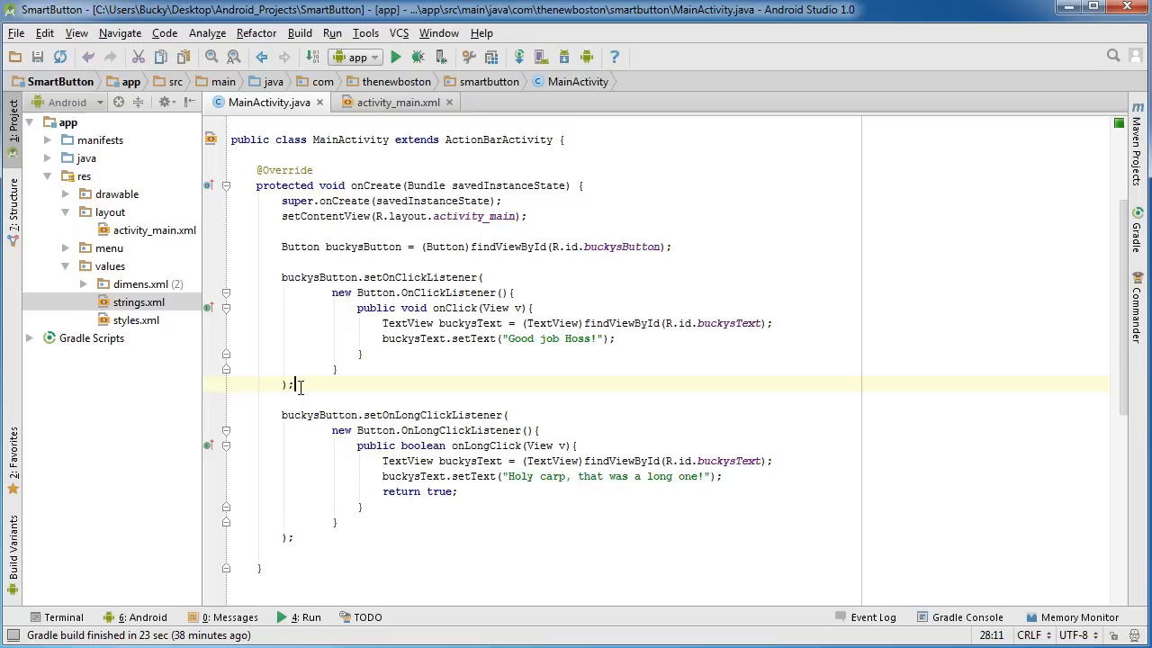
{"action": "left_click_drag", "start_coordinate": [281, 277], "coordinate": [293, 386]}
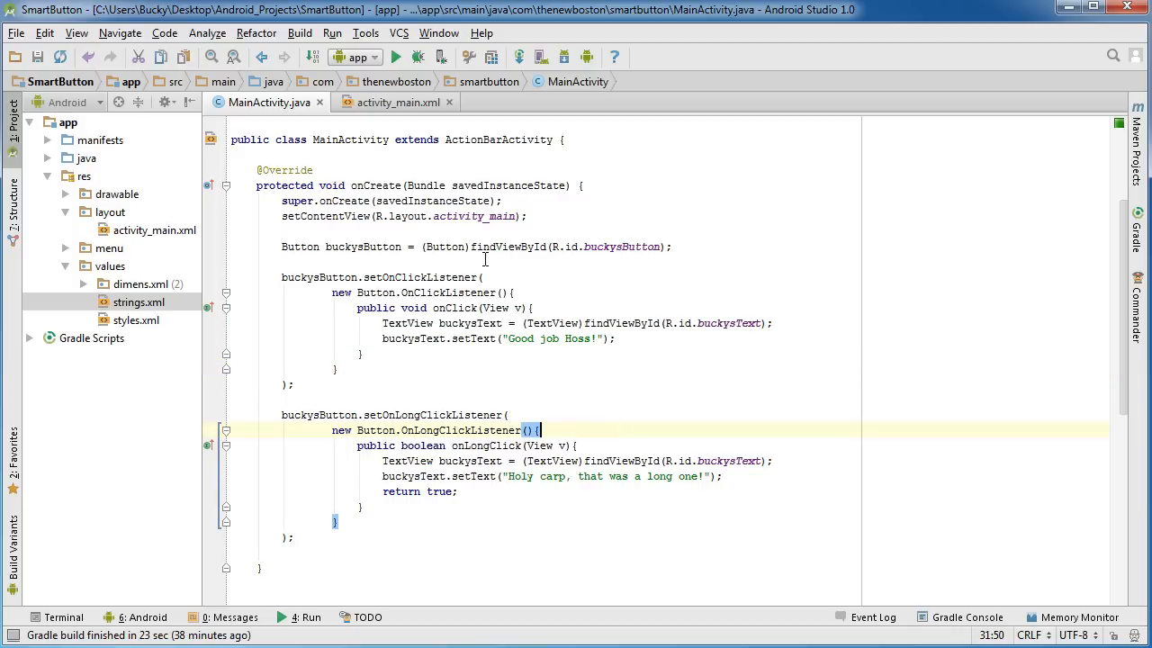
Step: Run the app; tap shows Good job Hoss!, long press shows the long-one message, tap again
{"action": "left_click", "coordinate": [397, 56]}
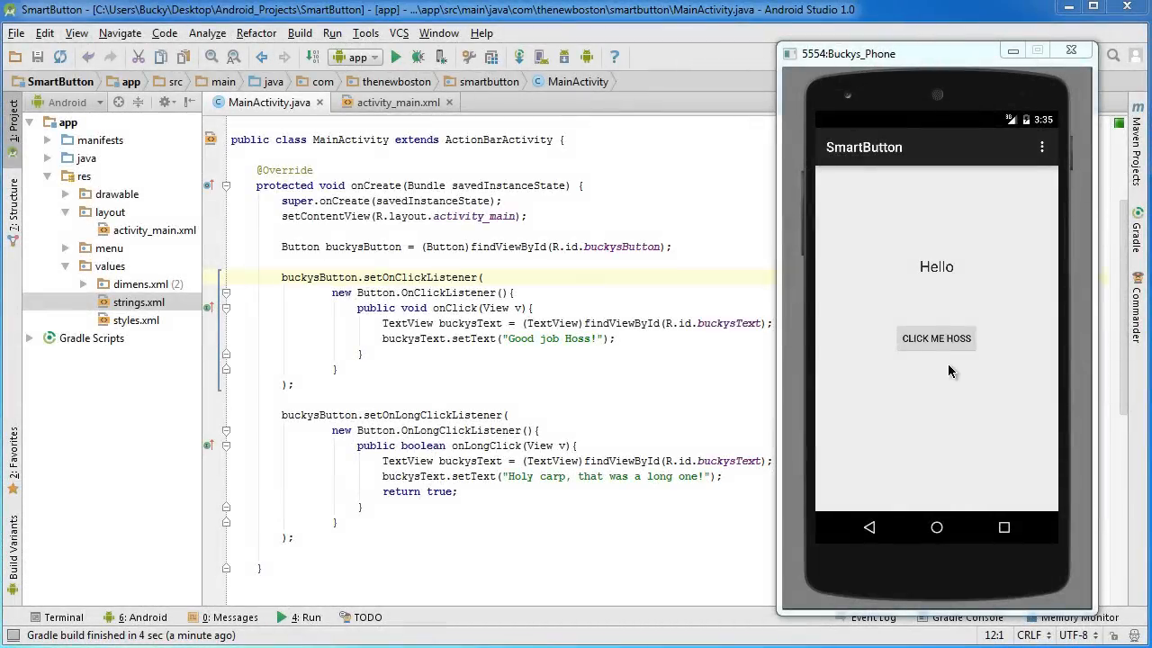
{"action": "mouse_move", "coordinate": [936, 349]}
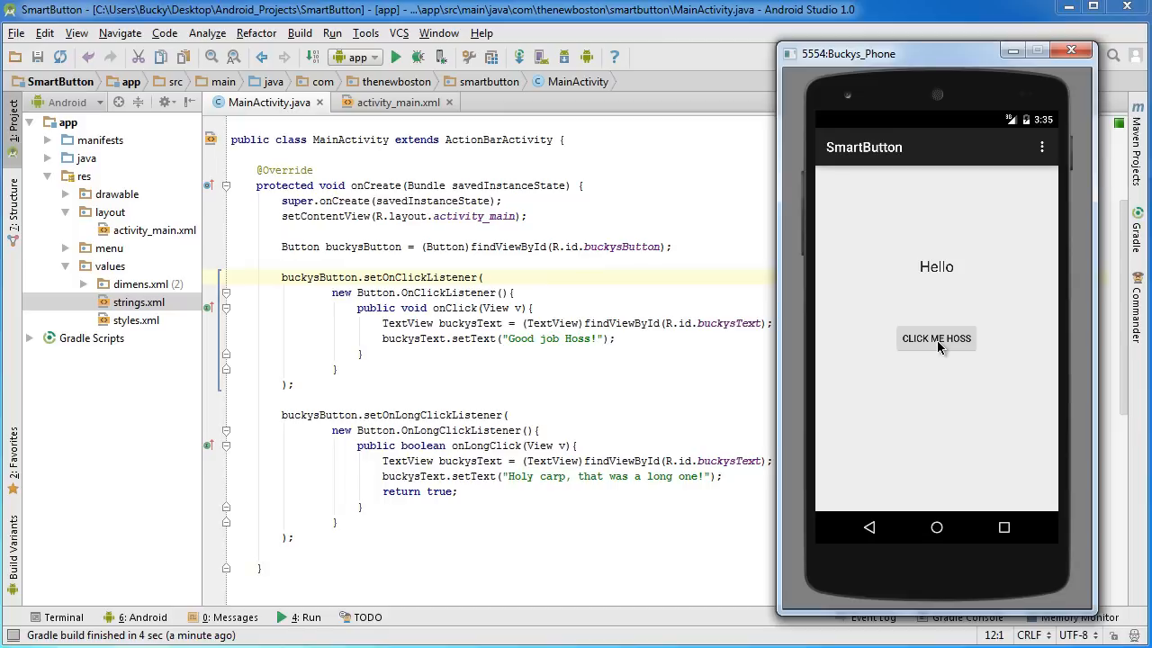
{"action": "left_click", "coordinate": [936, 339]}
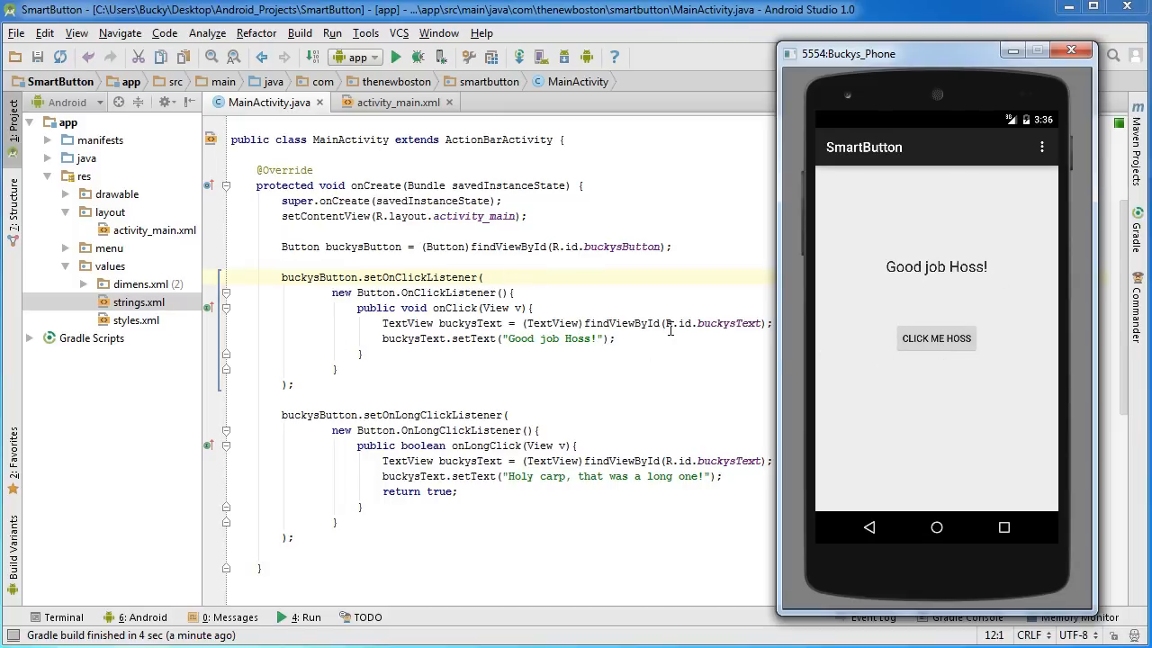
{"action": "mouse_move", "coordinate": [937, 349]}
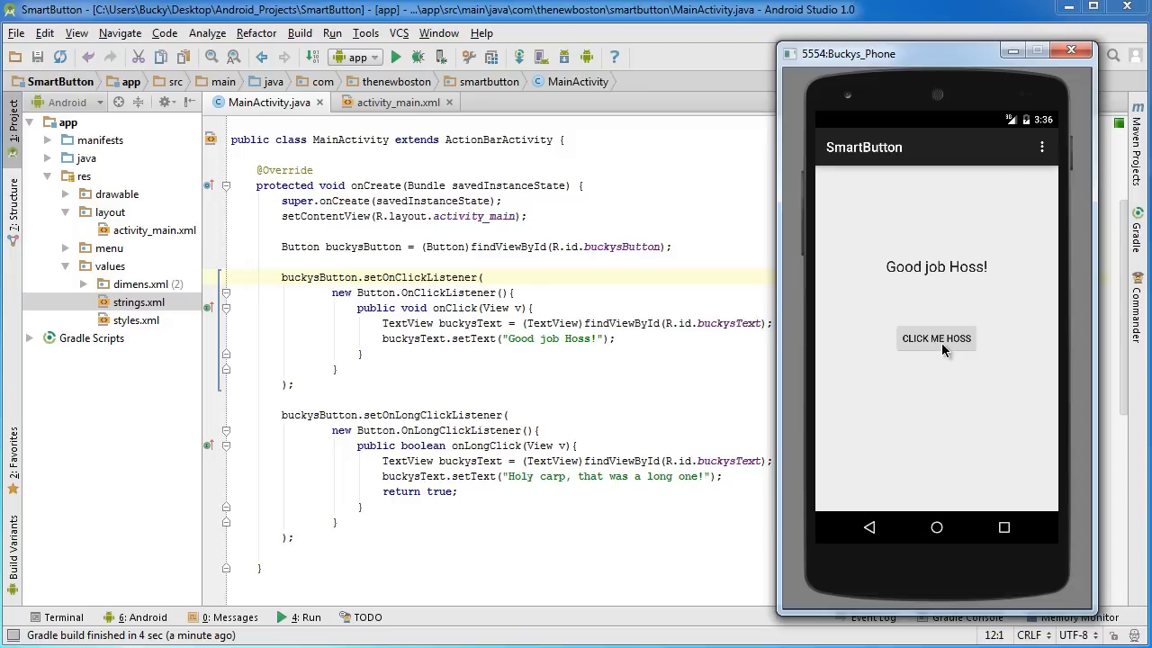
{"action": "mouse_move", "coordinate": [944, 349]}
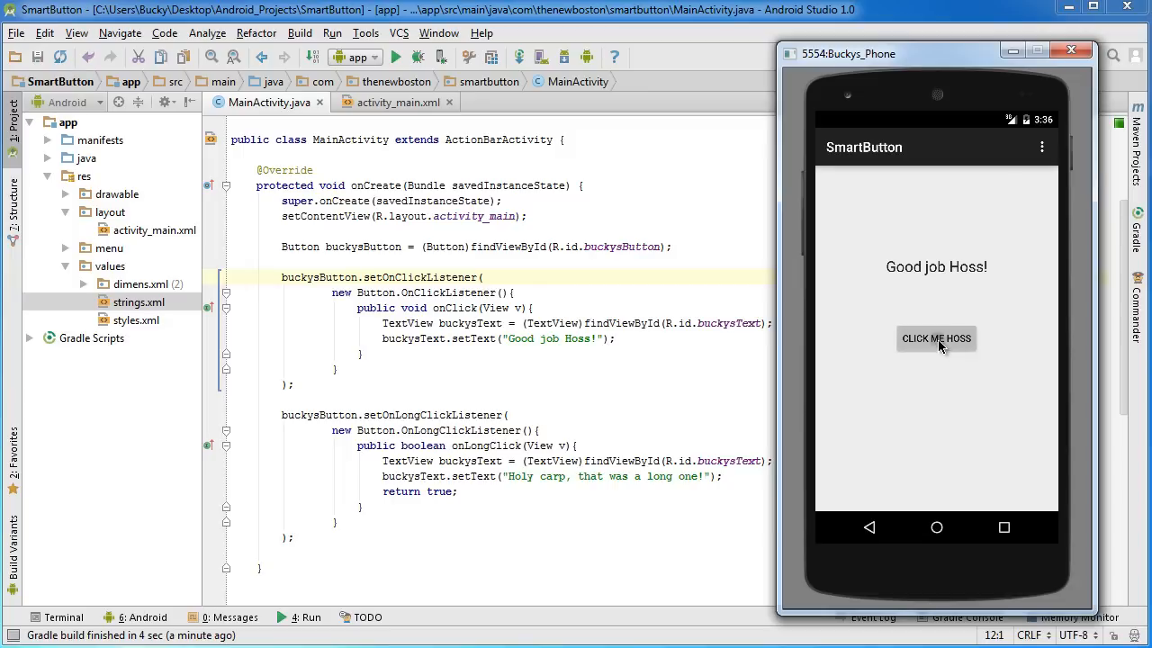
{"action": "left_click", "coordinate": [937, 339]}
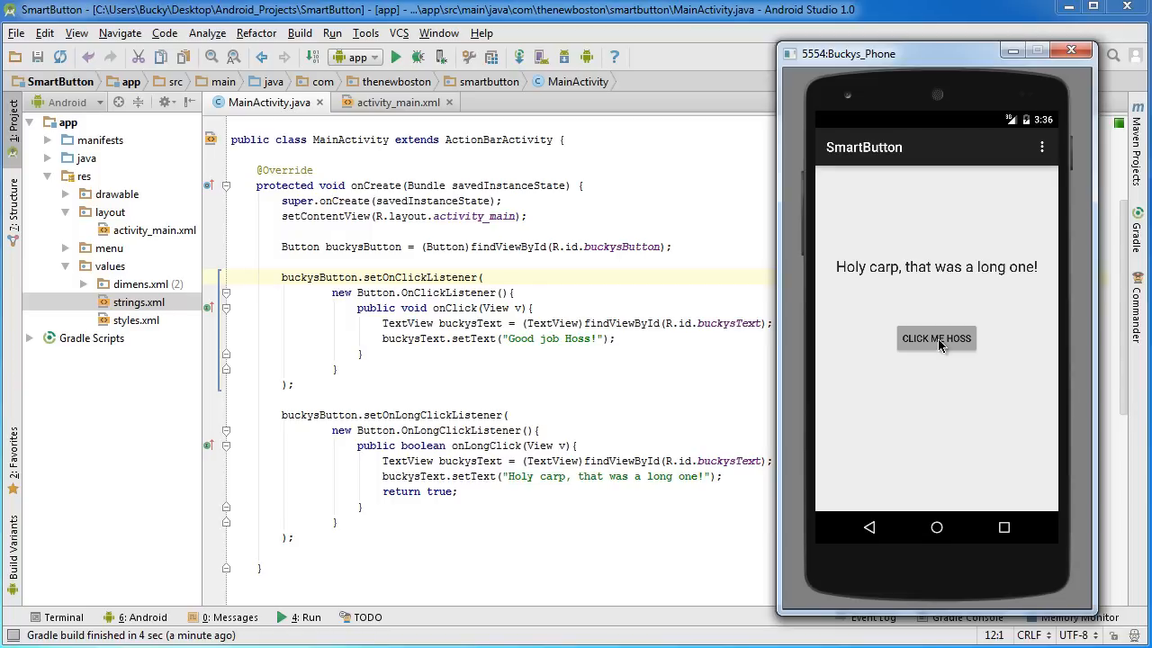
{"action": "mouse_move", "coordinate": [953, 324]}
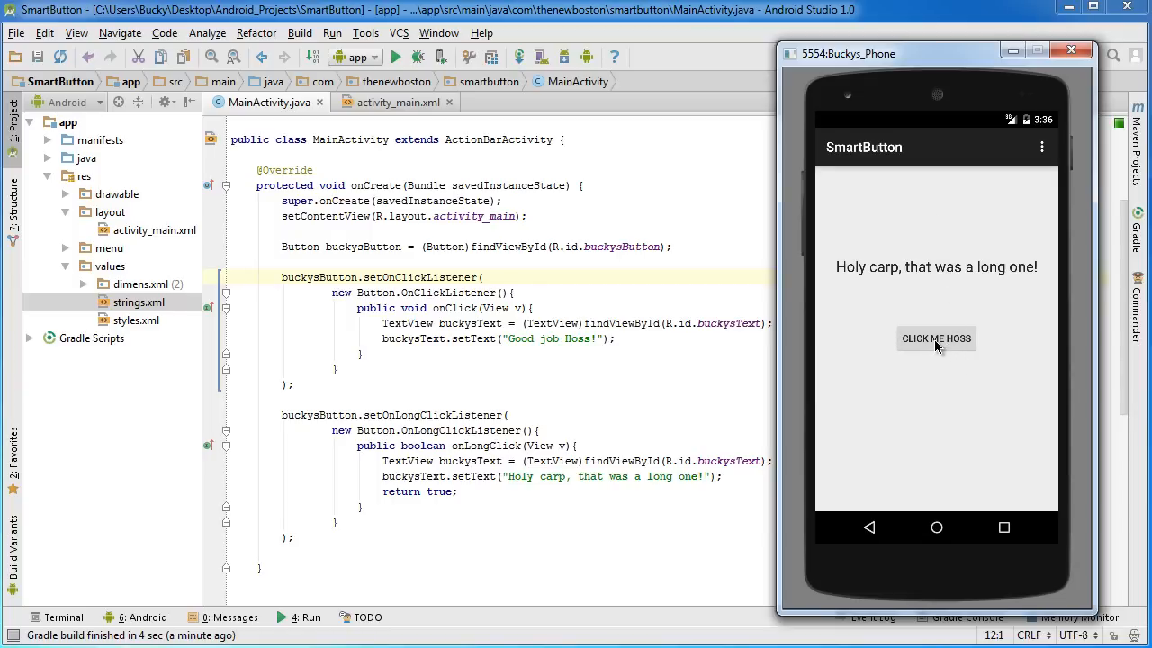
{"action": "left_click", "coordinate": [936, 339]}
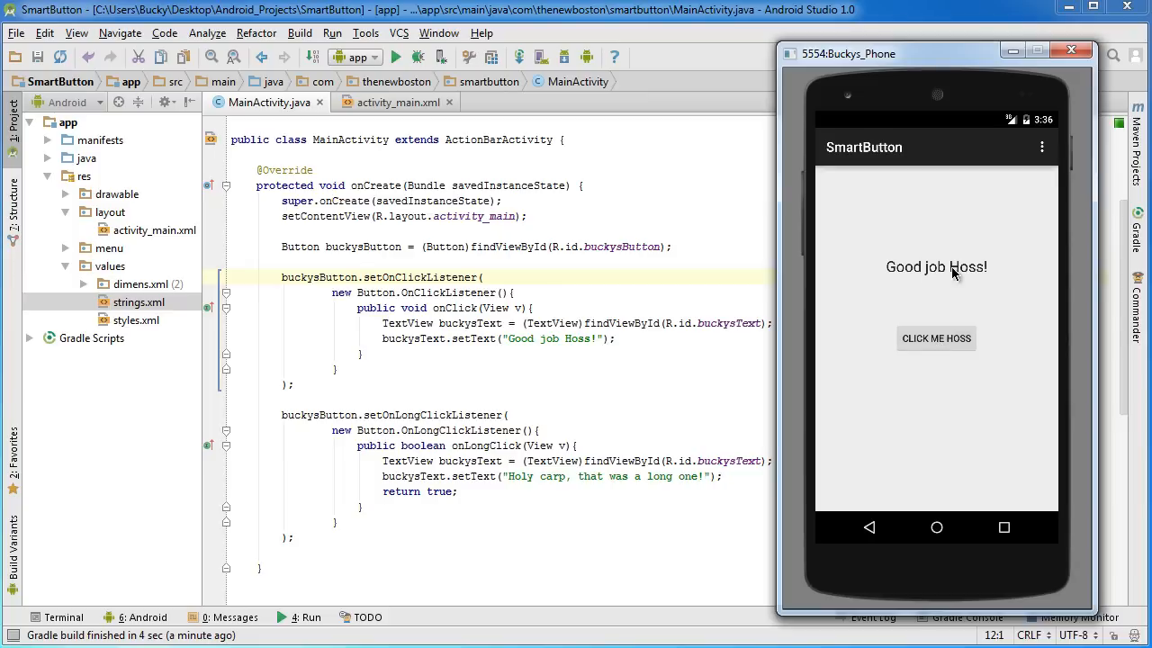
{"action": "mouse_move", "coordinate": [339, 212]}
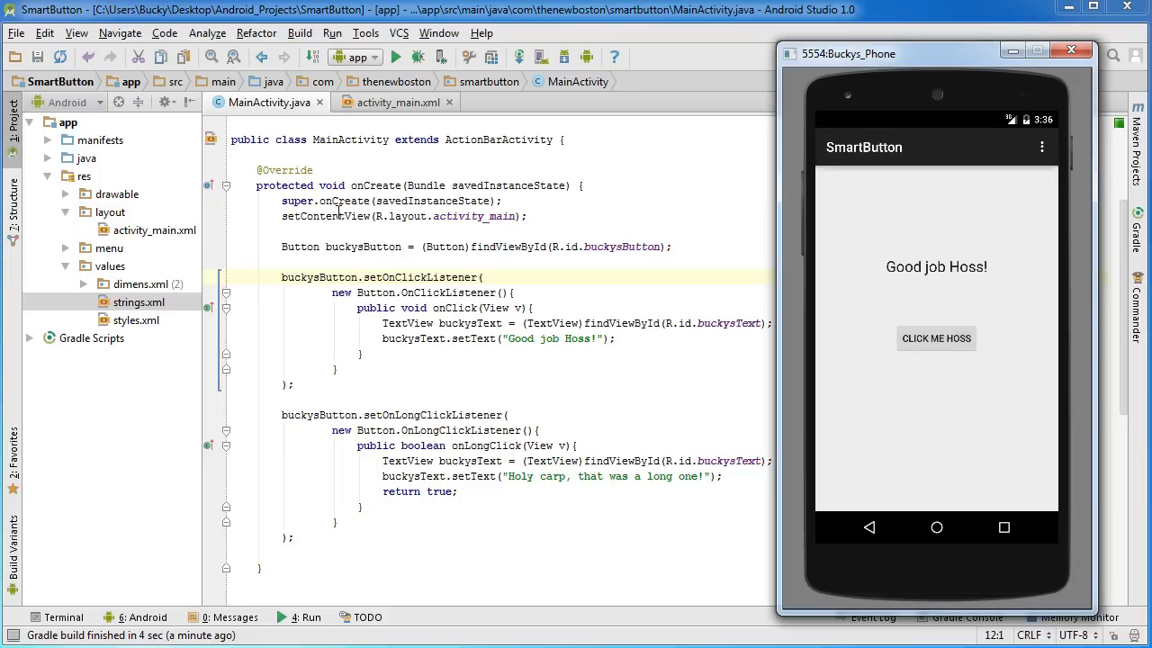
{"action": "mouse_move", "coordinate": [936, 339]}
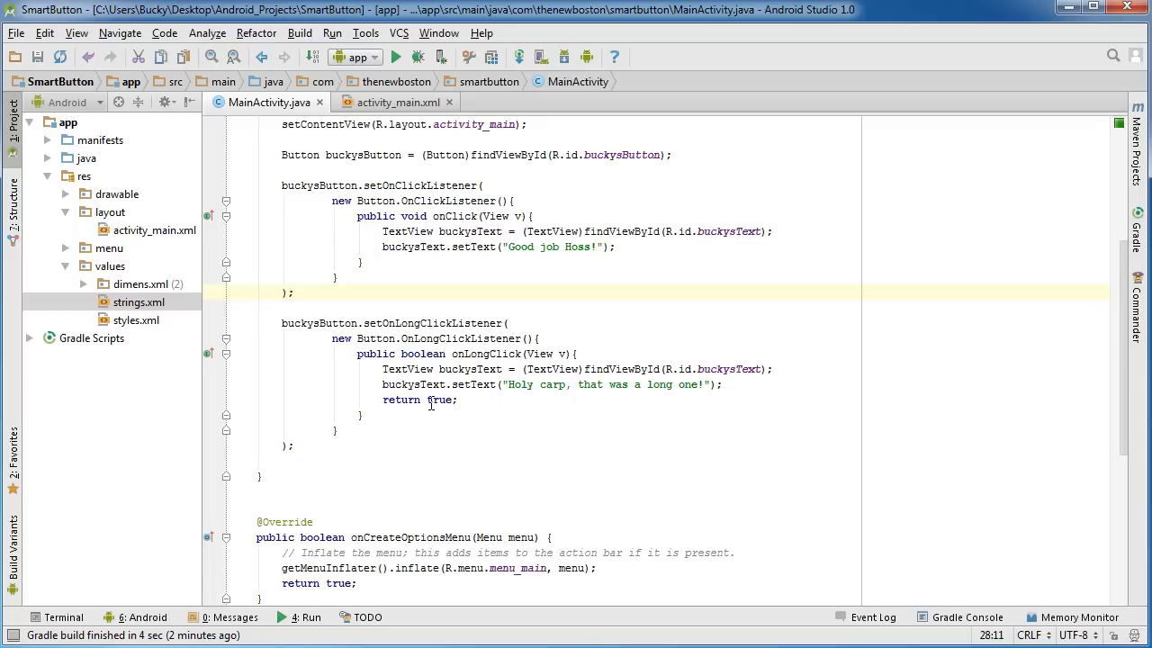
Step: Highlight true in return true; and bring the emulator forward showing the long-press message
{"action": "double_click", "coordinate": [439, 399]}
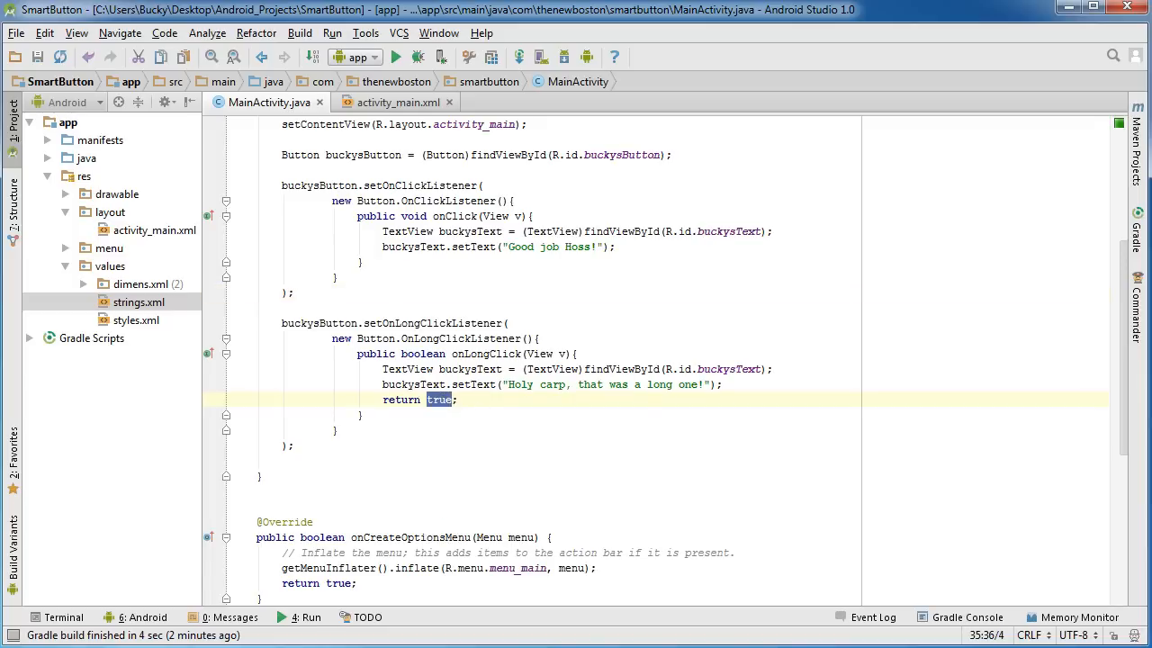
{"action": "left_click", "coordinate": [936, 338]}
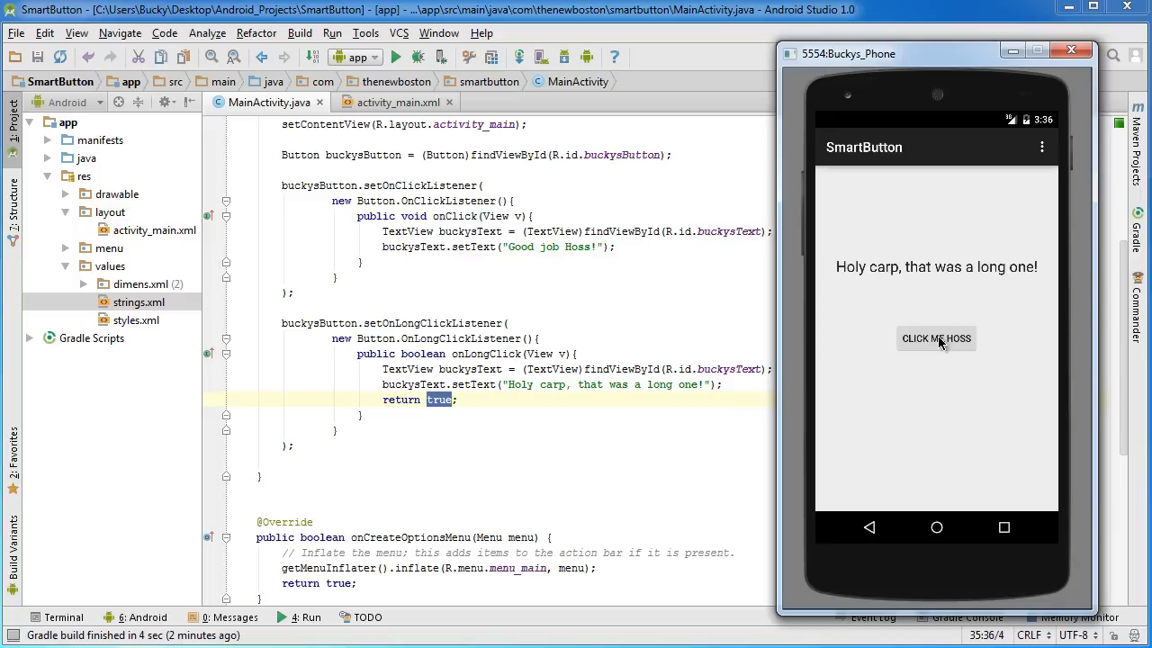
{"action": "mouse_move", "coordinate": [954, 394]}
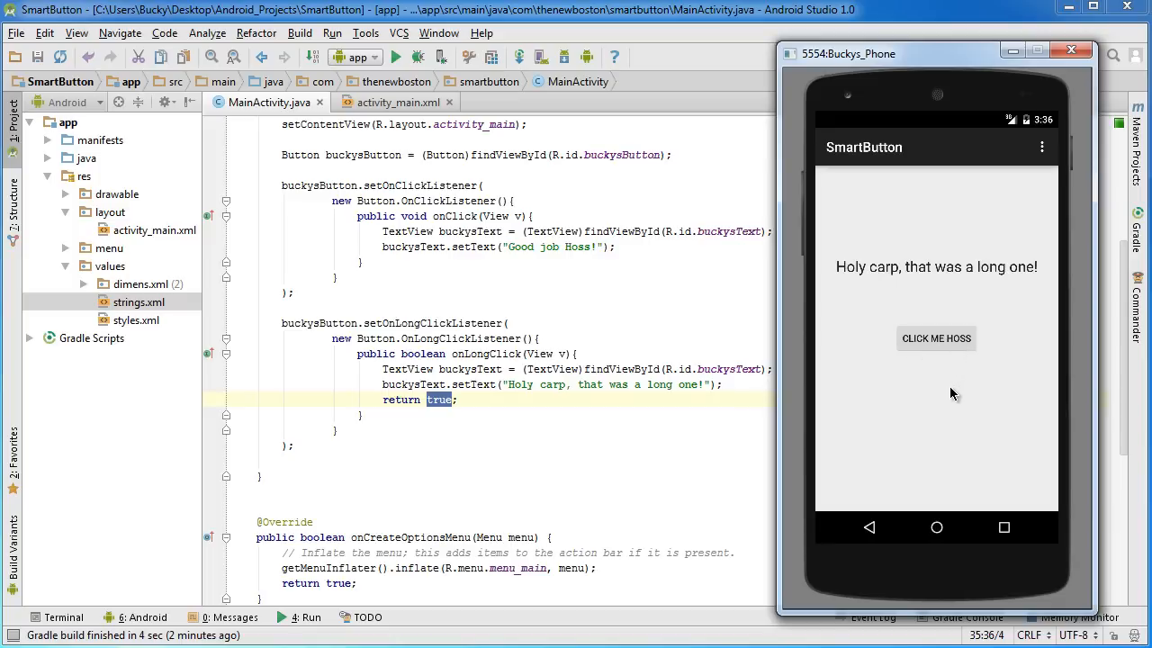
{"action": "mouse_move", "coordinate": [951, 402]}
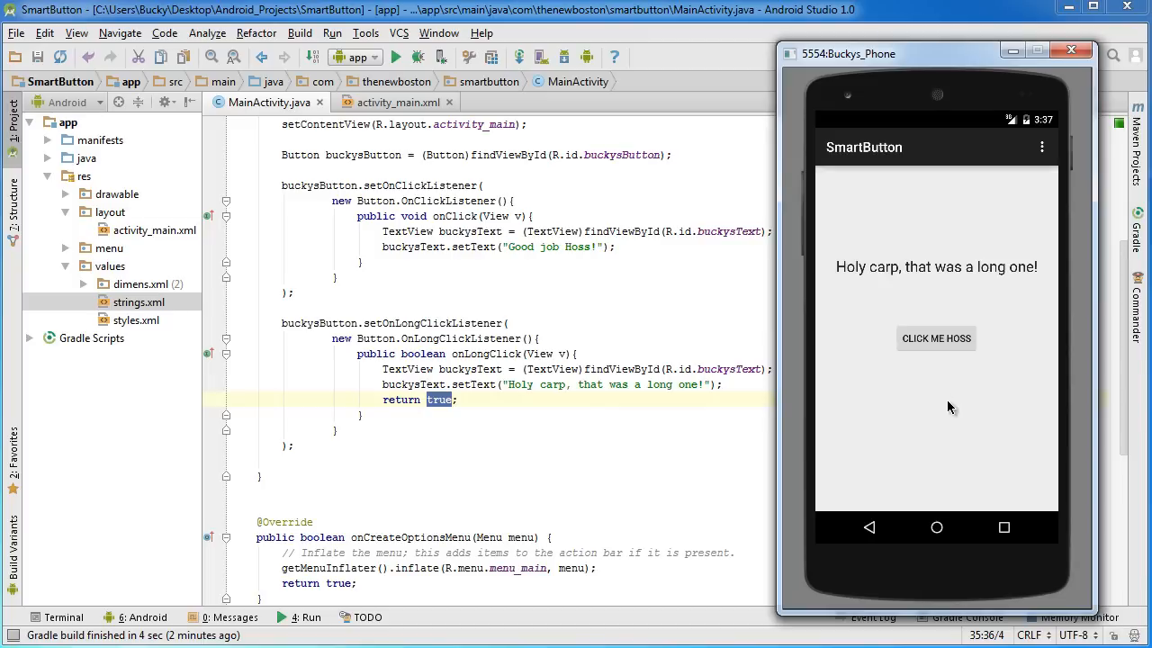
{"action": "mouse_move", "coordinate": [893, 454]}
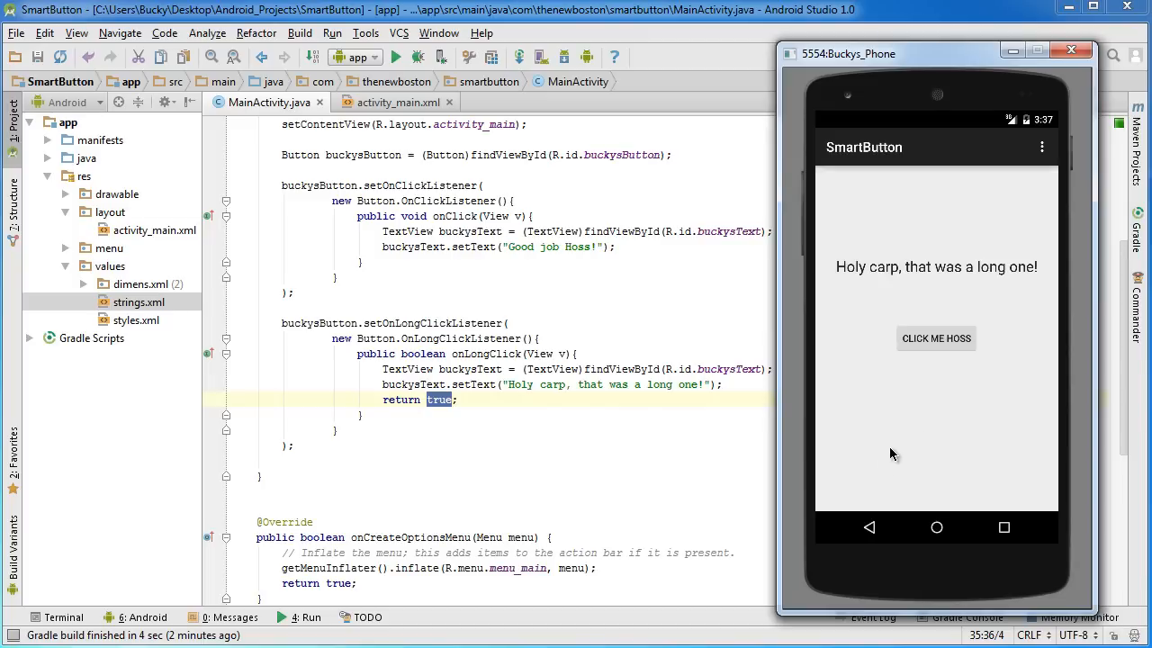